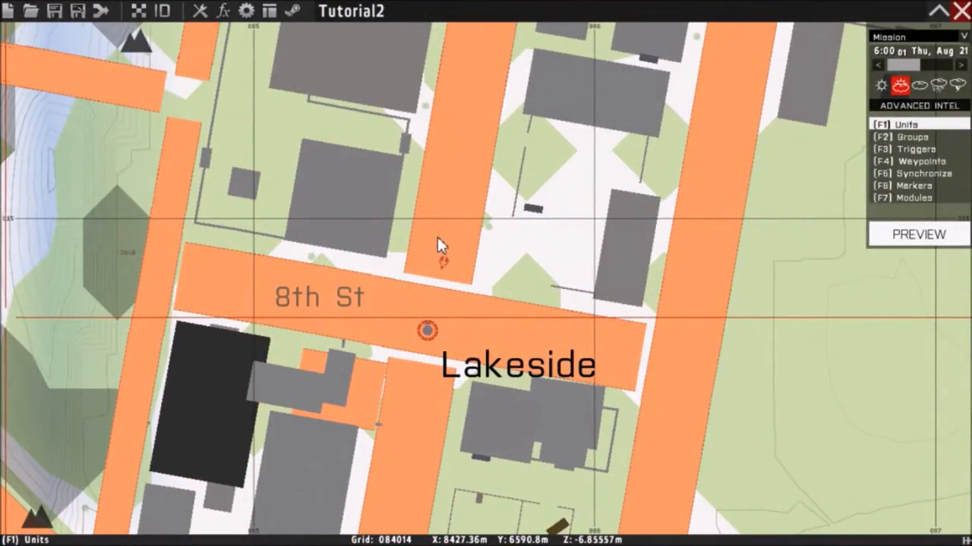
mouse_move(433, 292)
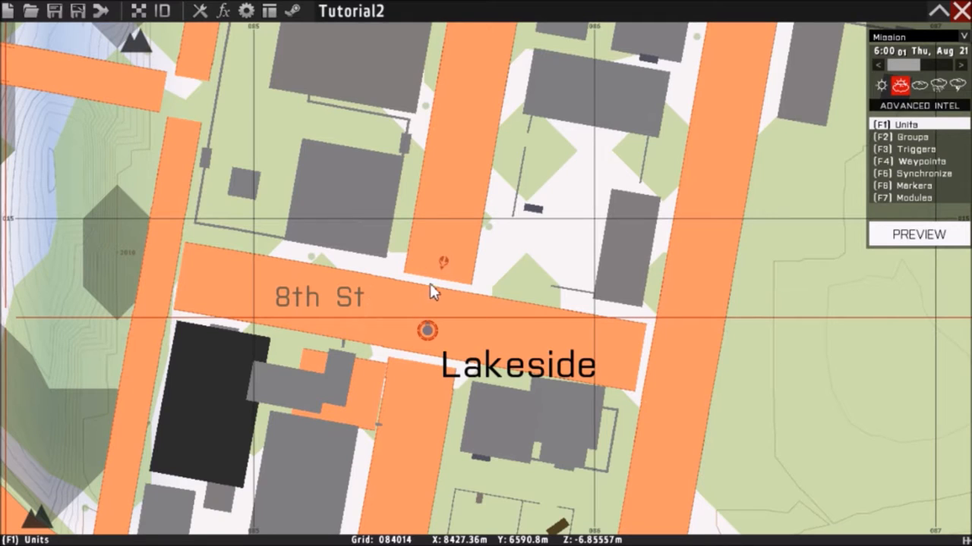
mouse_move(380, 298)
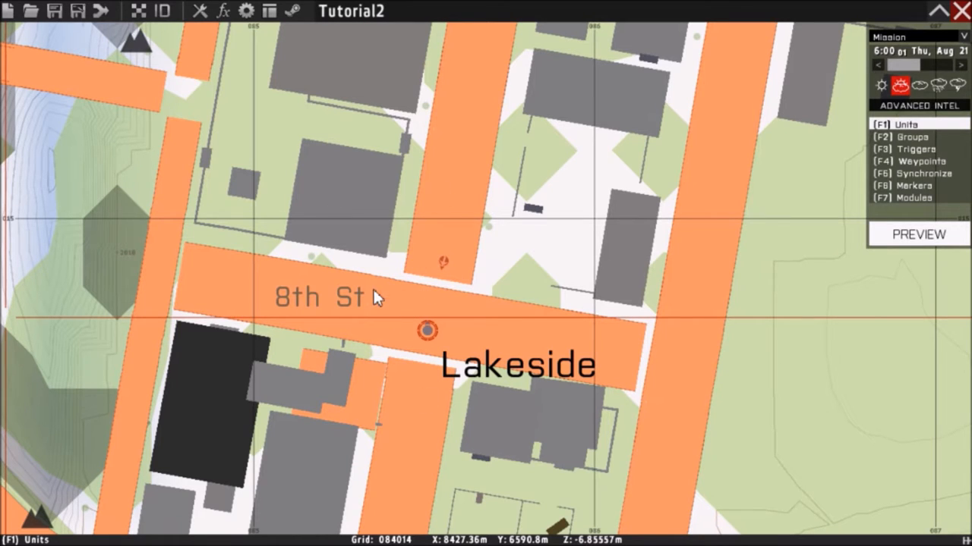
mouse_move(350, 320)
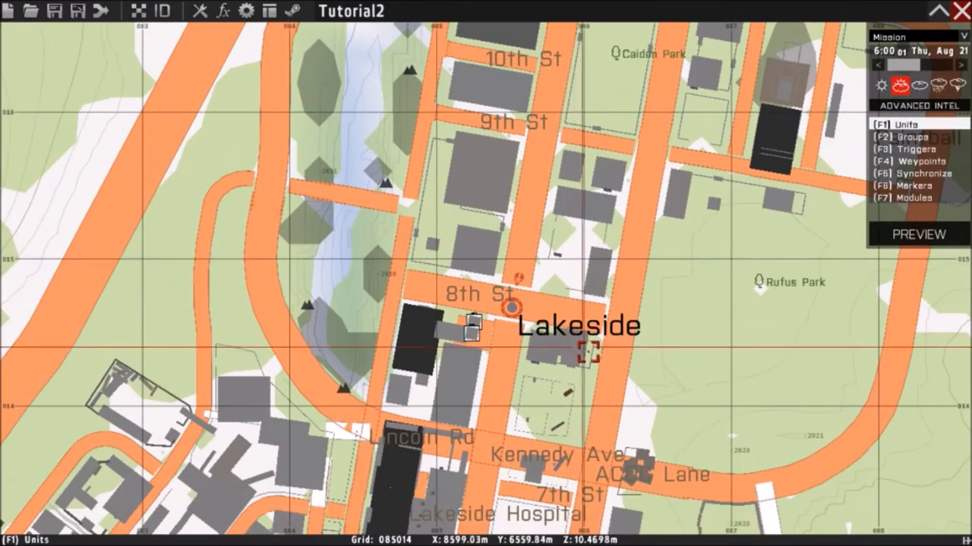
Step: Zoom the map out until Lakeside town and its ring road are fully in view
scroll("up", 3)
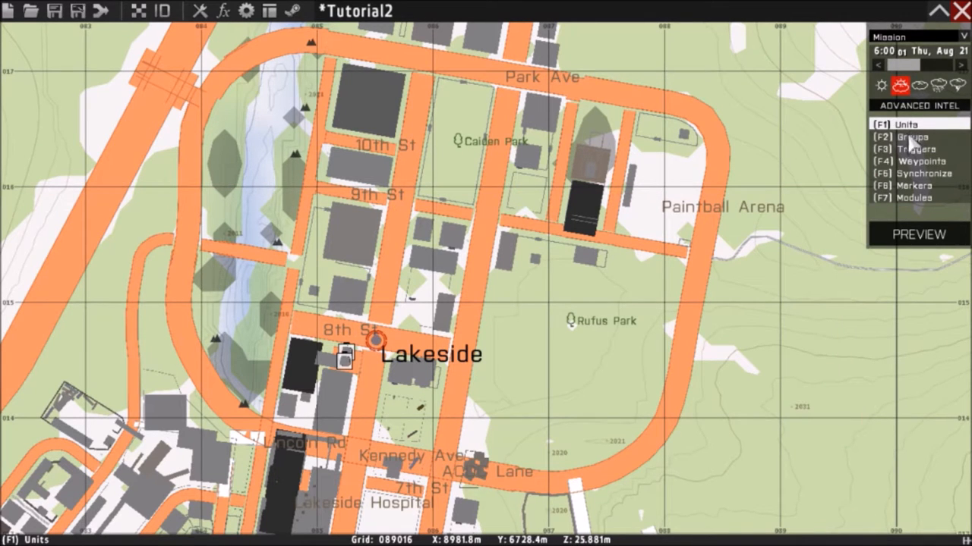
Step: Switch the placement panel through Groups and Units to Markers mode
left_click(911, 136)
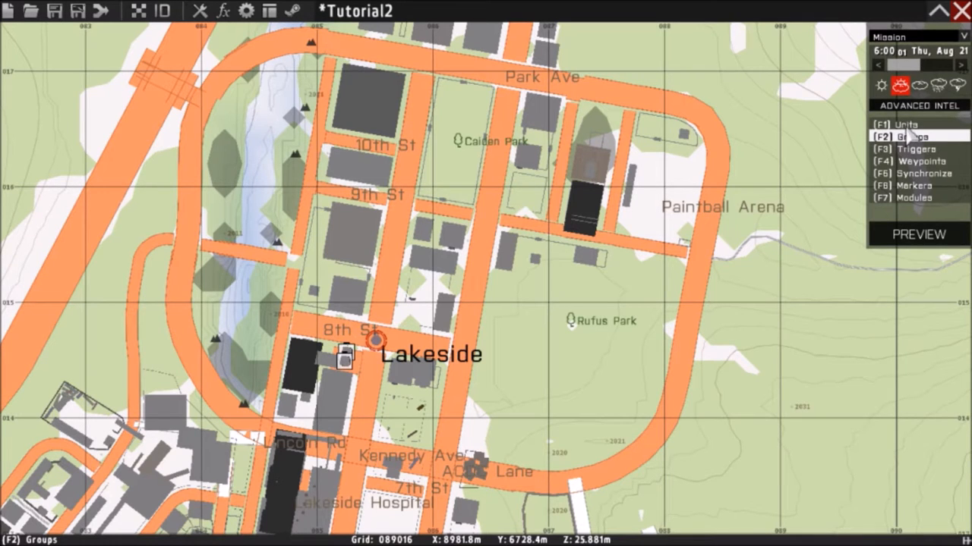
left_click(905, 124)
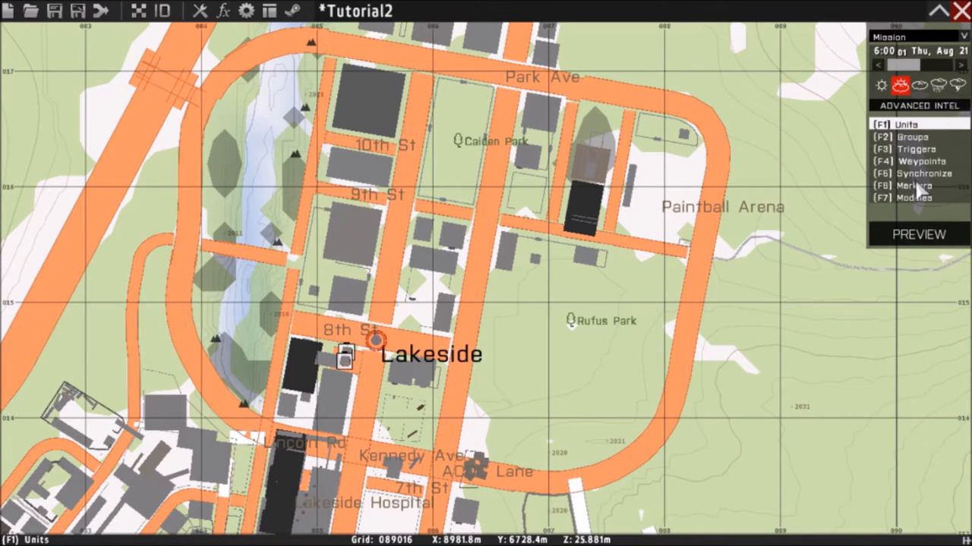
left_click(911, 185)
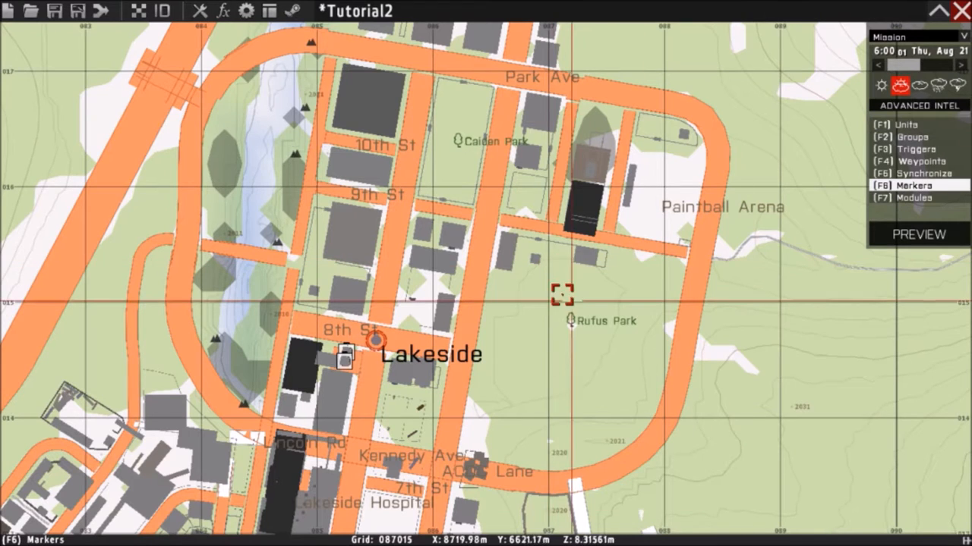
mouse_move(600, 82)
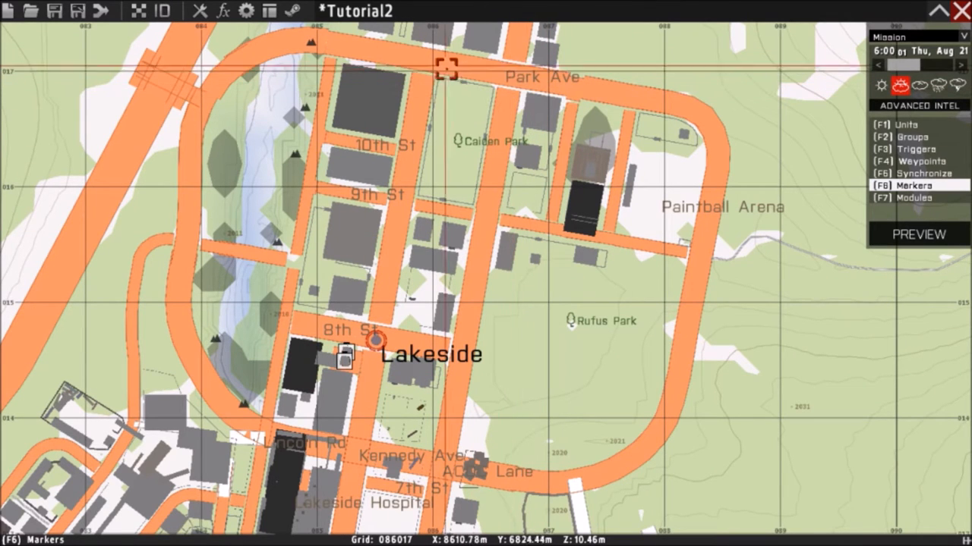
Step: Insert a new marker near Park Ave with BLUFOR colour and the Flag icon
double_click(370, 346)
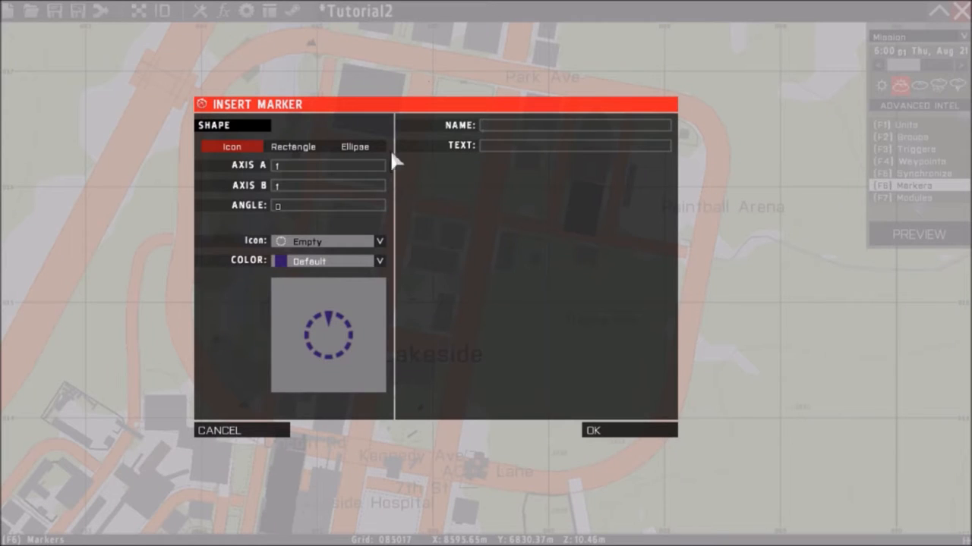
mouse_move(507, 159)
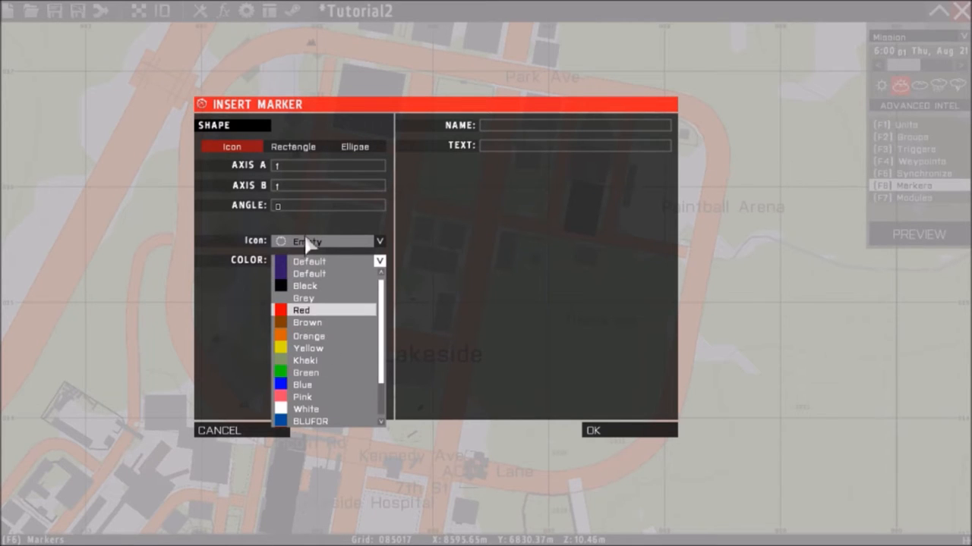
left_click(311, 423)
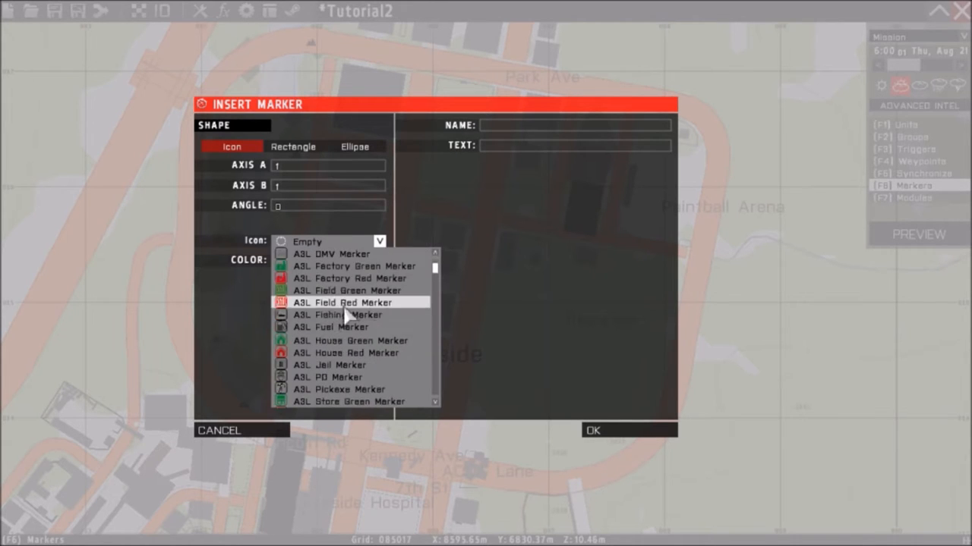
scroll("up", 3)
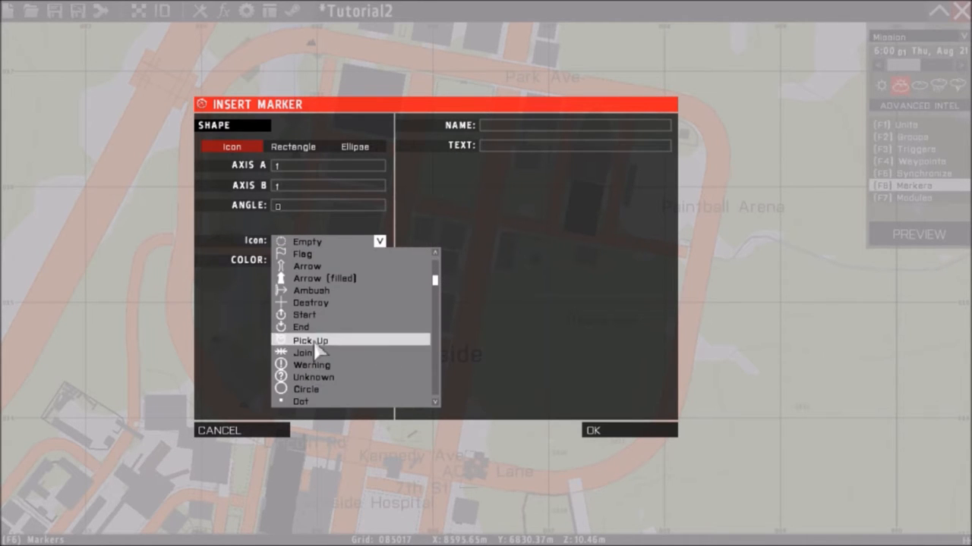
mouse_move(334, 391)
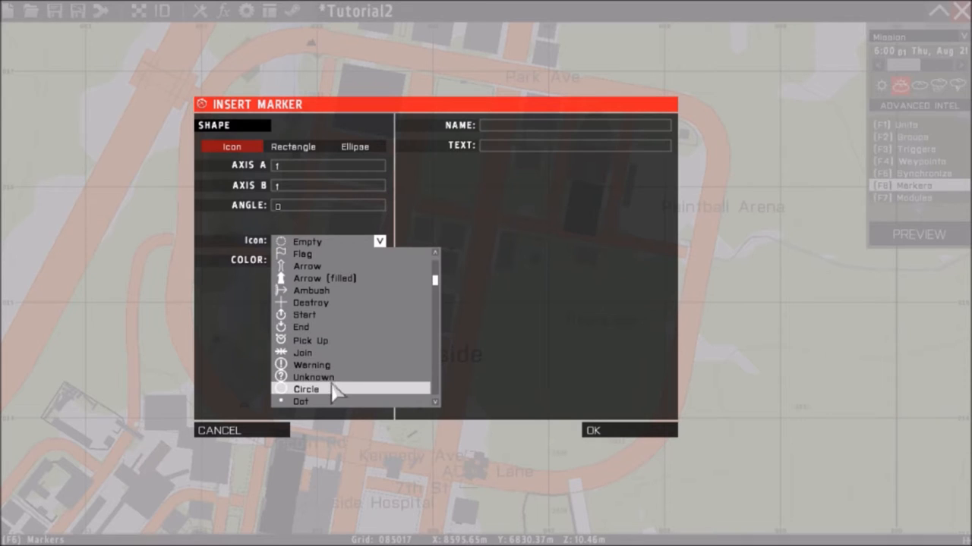
mouse_move(306, 255)
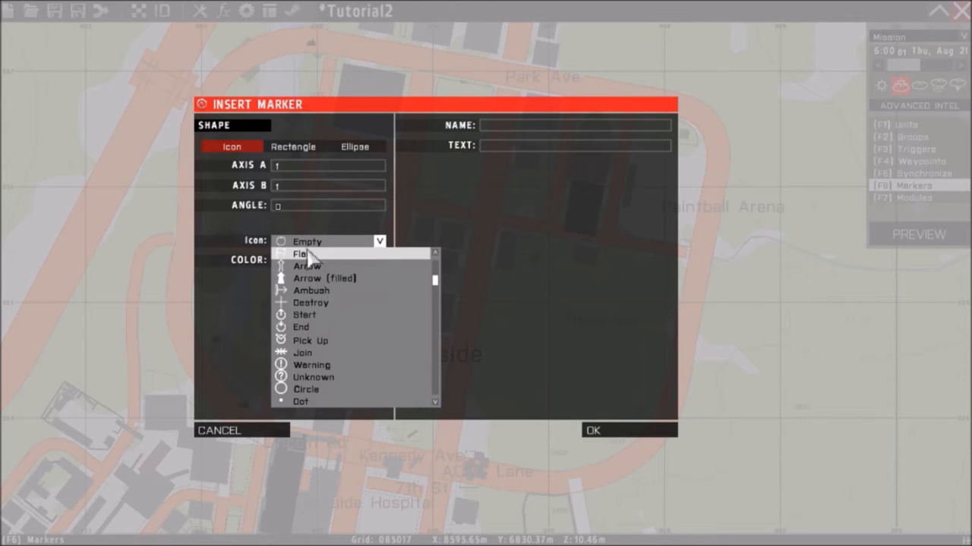
left_click(301, 254)
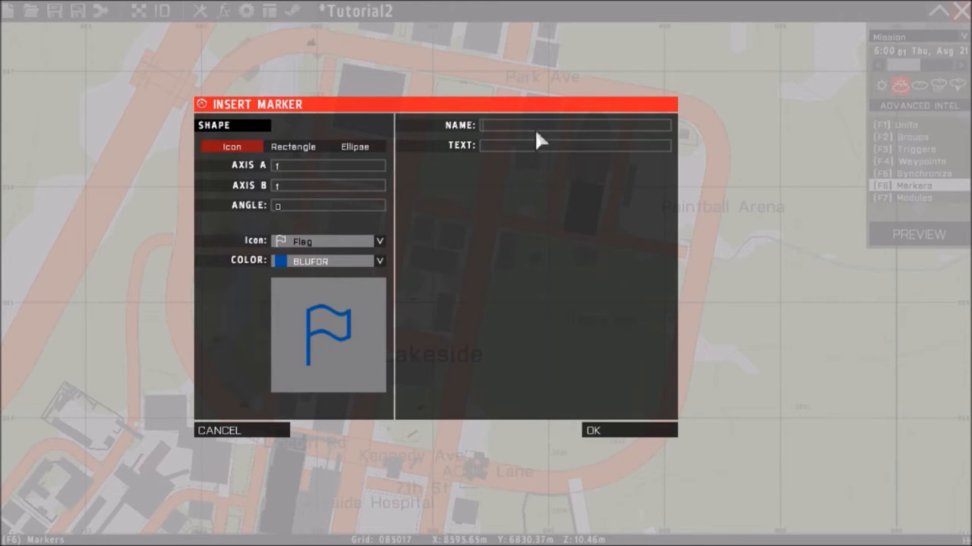
mouse_move(549, 137)
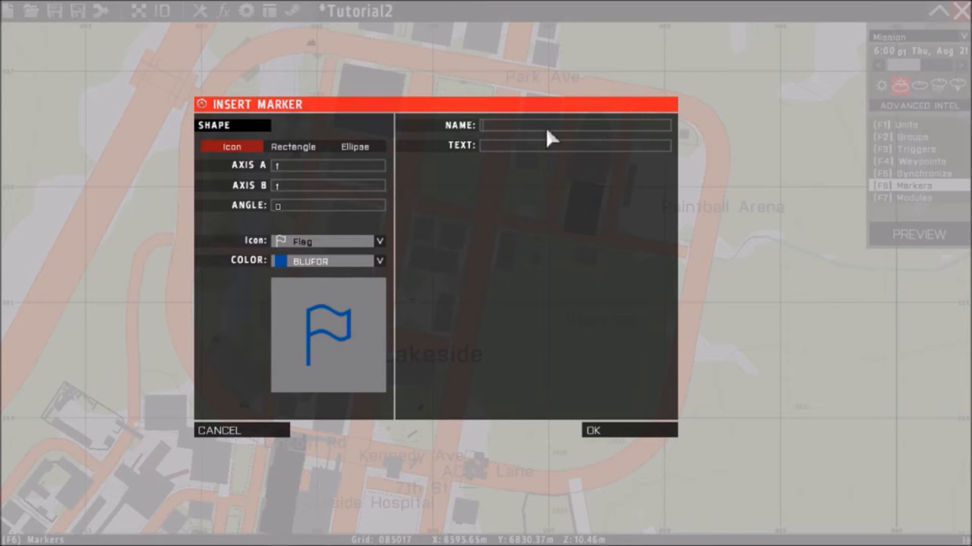
mouse_move(486, 135)
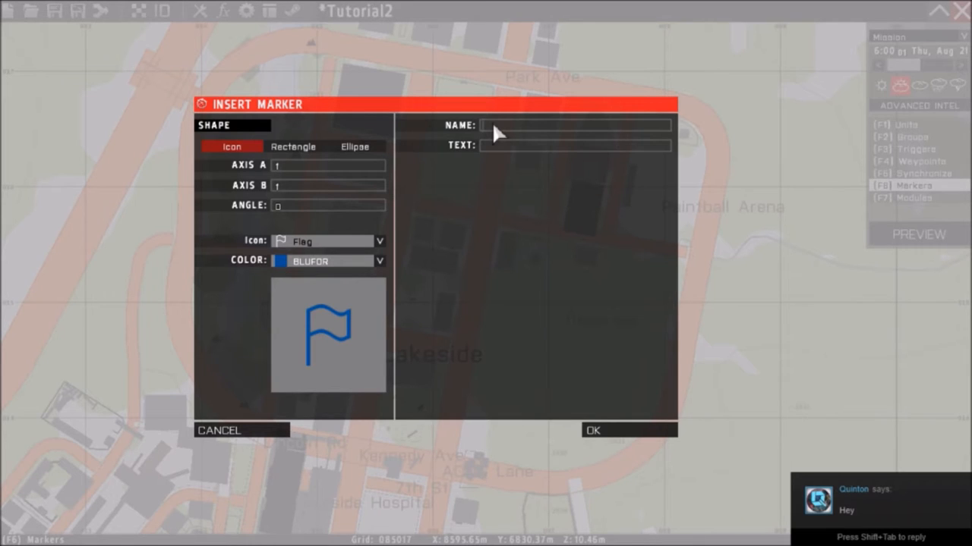
mouse_move(459, 106)
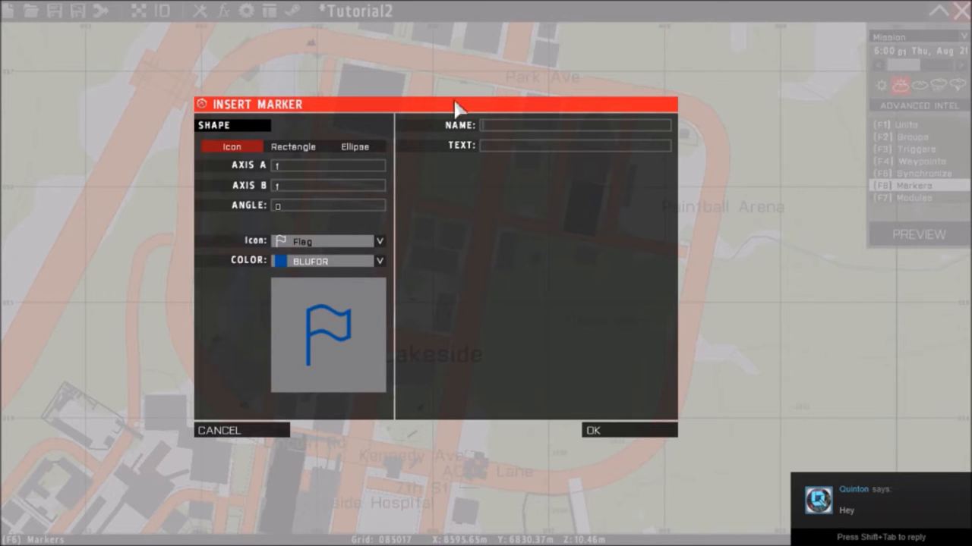
mouse_move(493, 129)
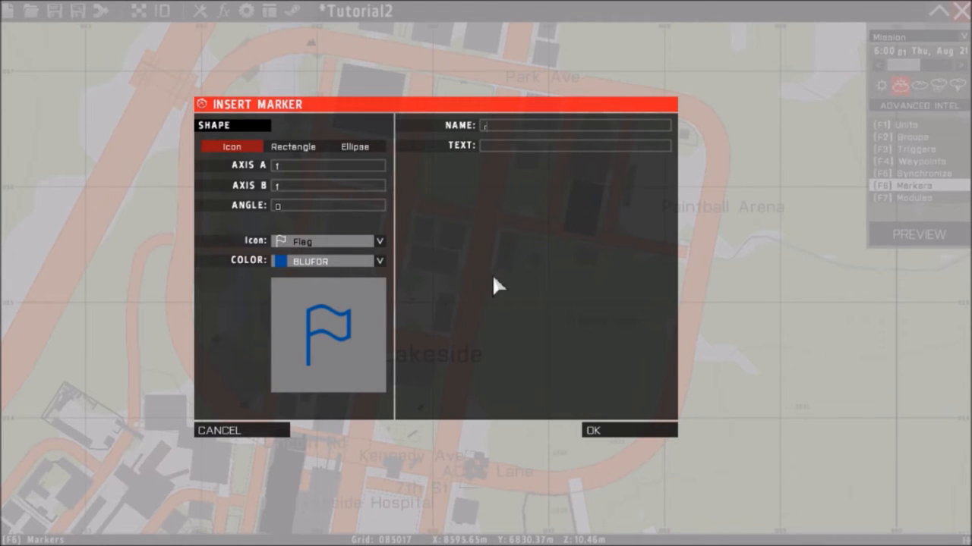
Step: Name the marker variable respawn_west1
type("respawn_")
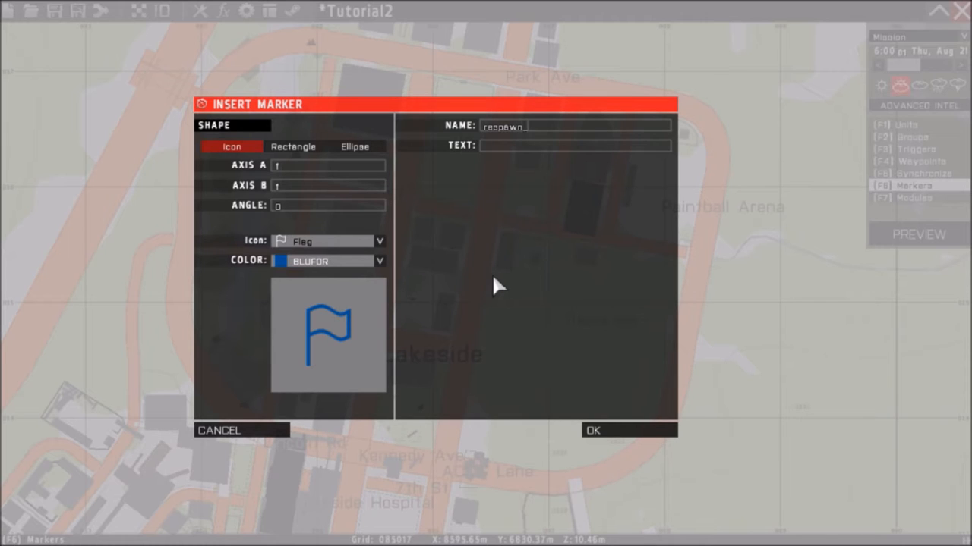
type("west")
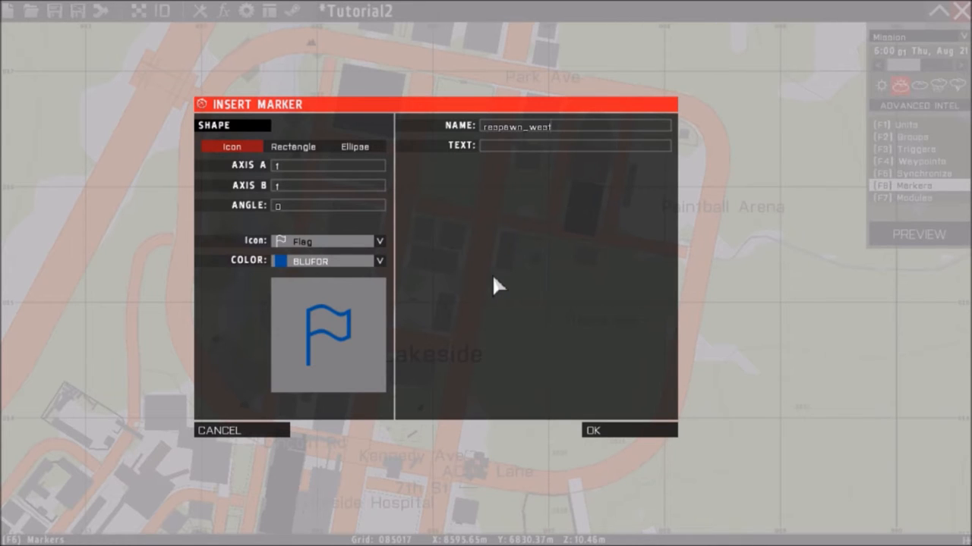
type("1")
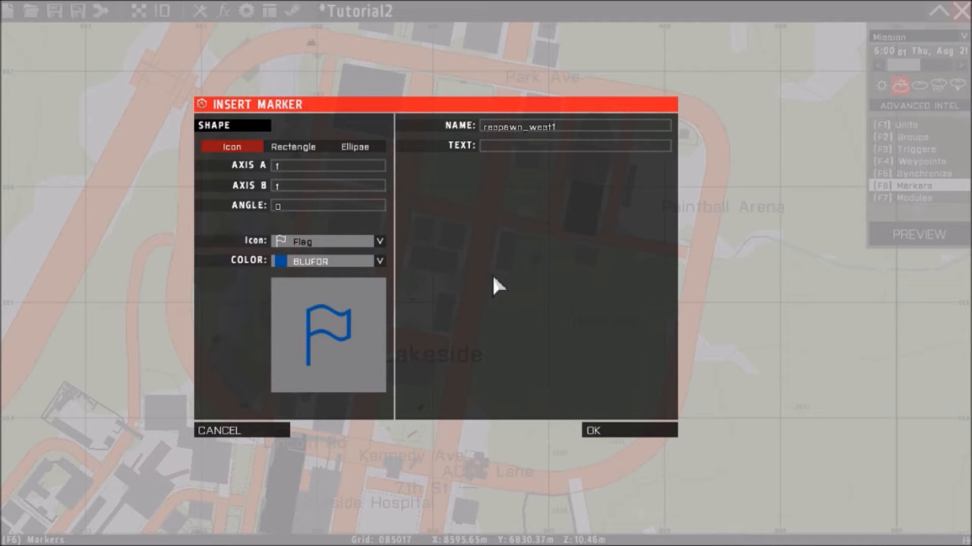
key("Backspace")
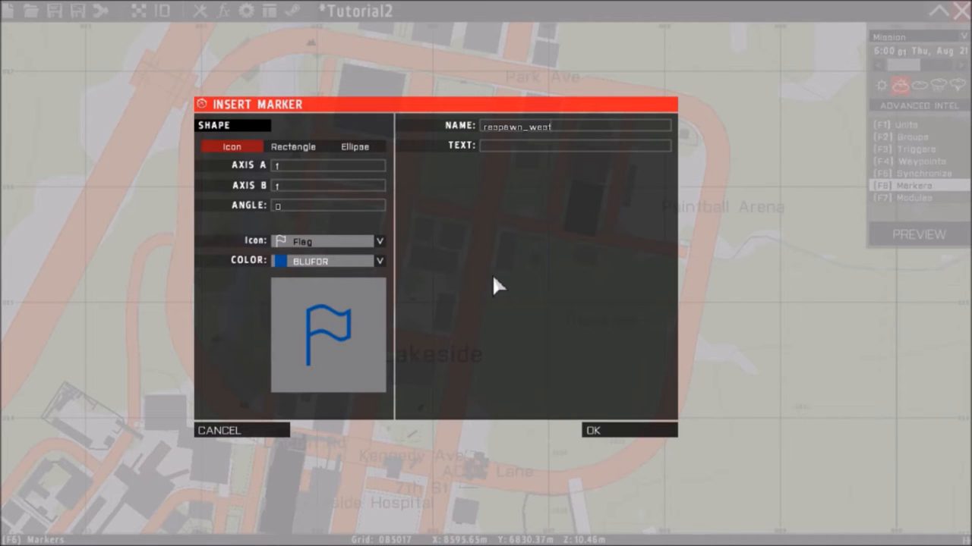
type("1")
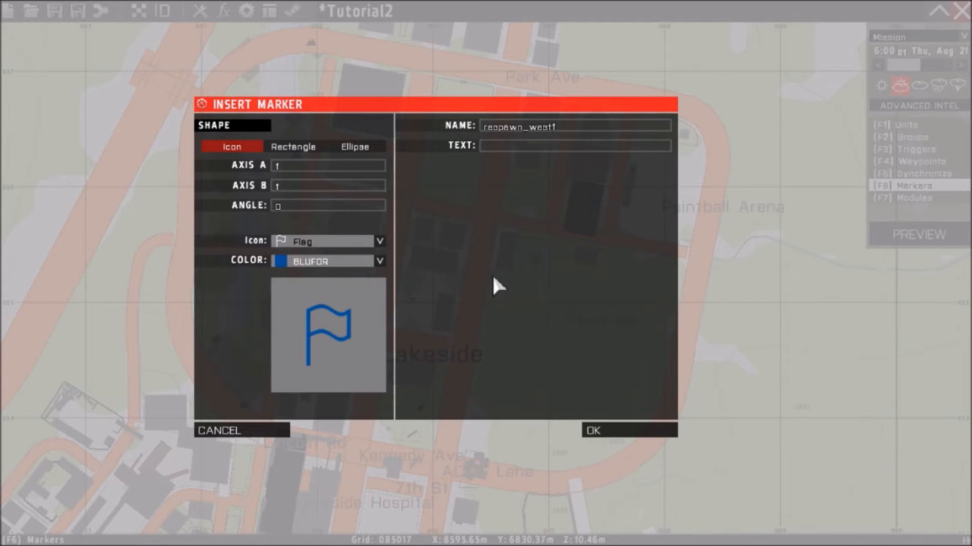
mouse_move(504, 150)
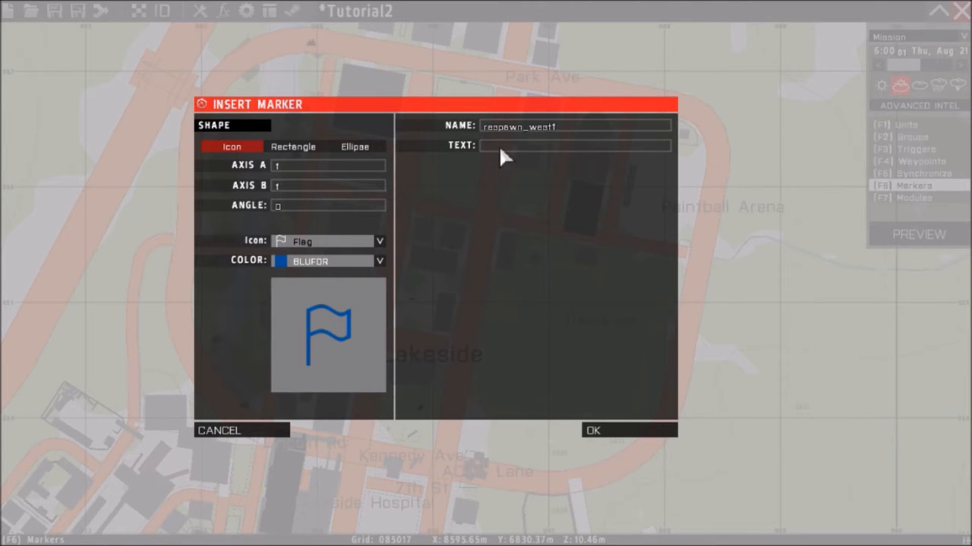
mouse_move(592, 159)
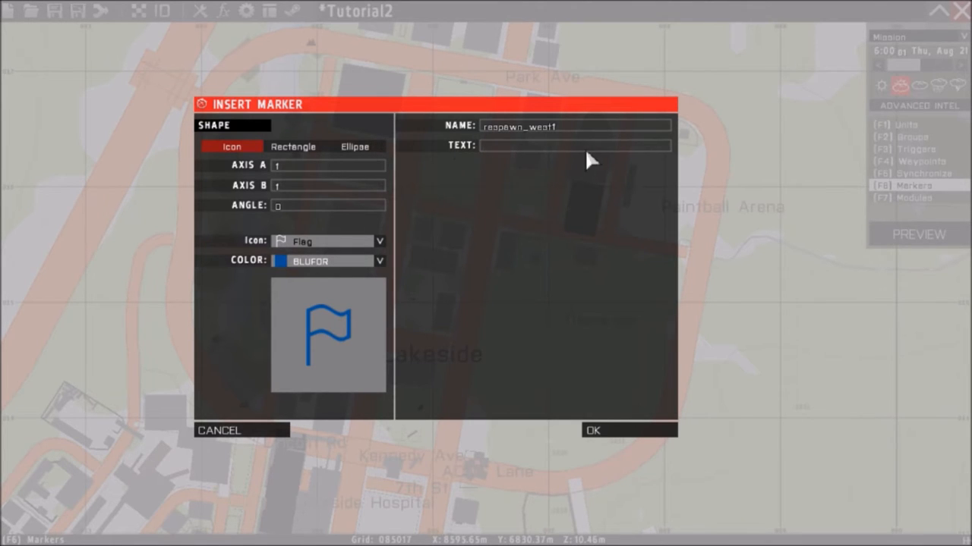
Step: Give the marker the display text Respawn 1
type("Resp")
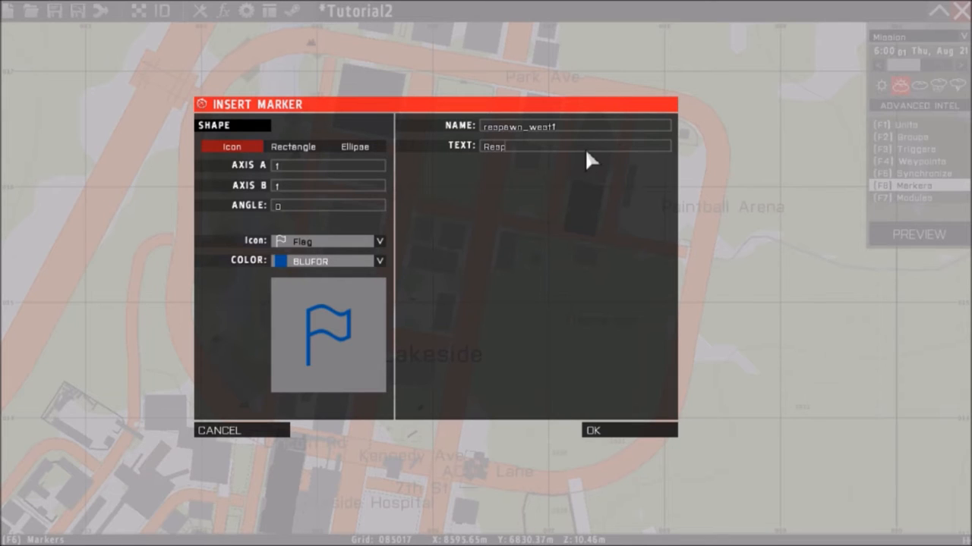
type("awn")
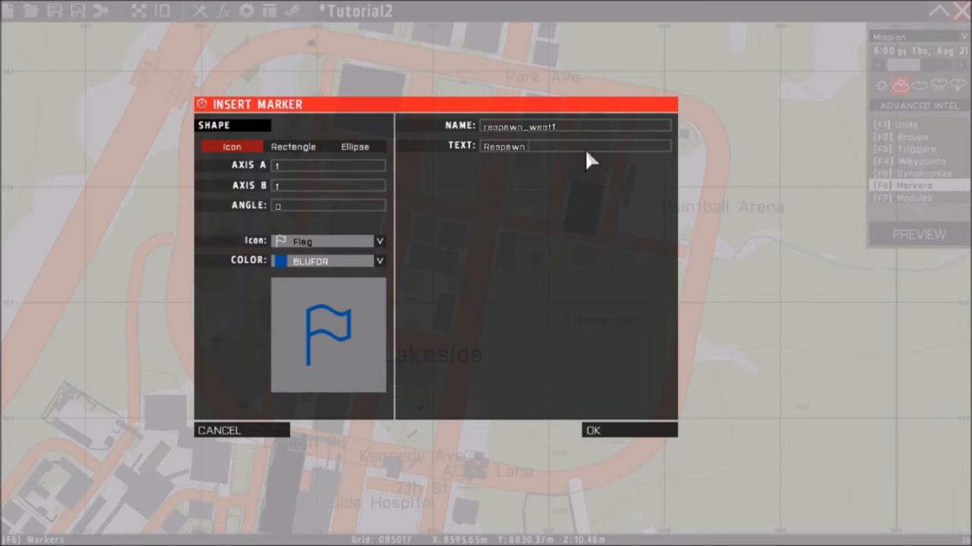
type("1")
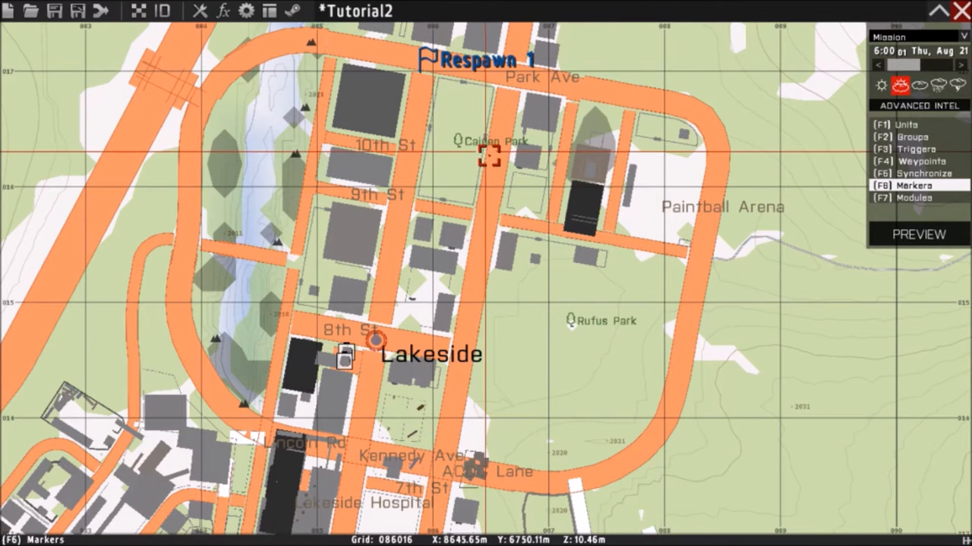
mouse_move(489, 156)
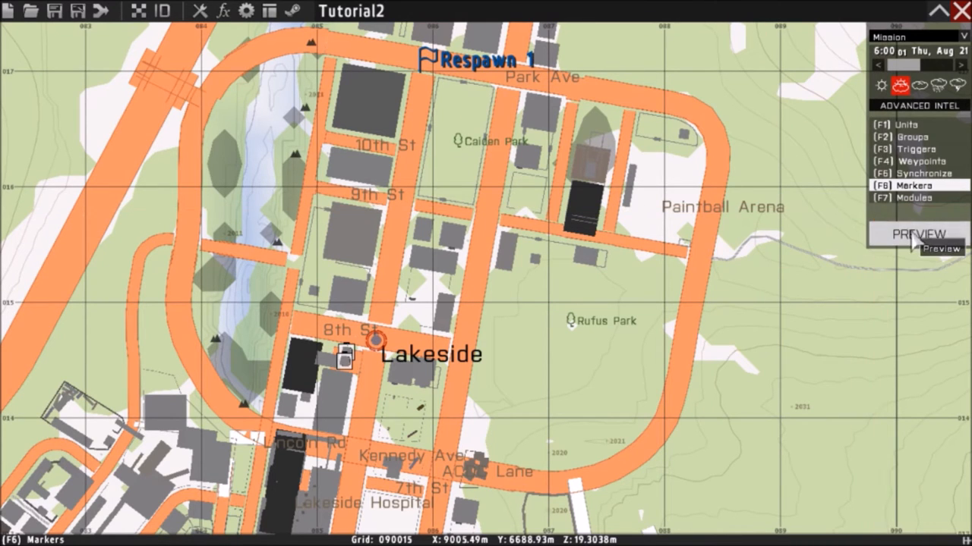
Step: Preview the mission to start a test play in-game
left_click(920, 234)
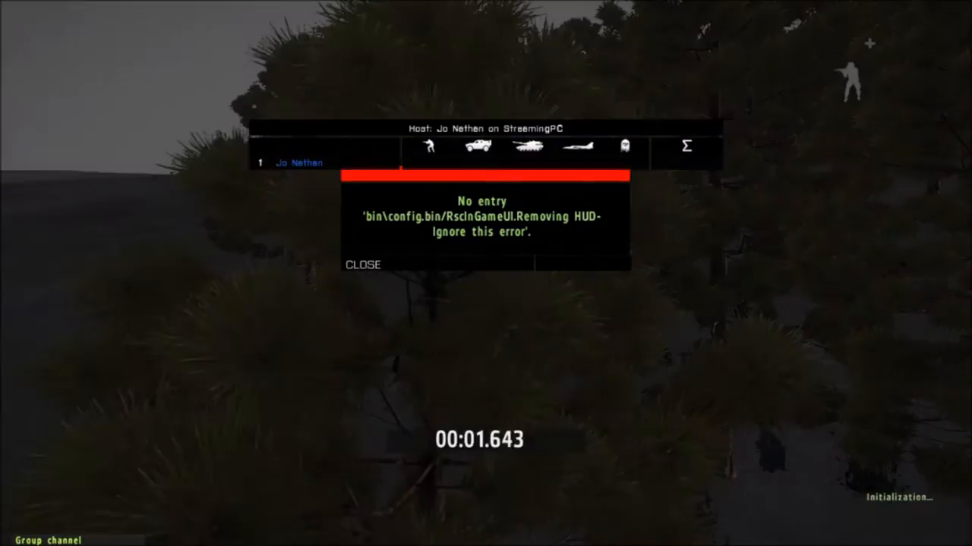
Step: Dismiss the HUD error, respawn the player, then return to editing the mission
left_click(361, 264)
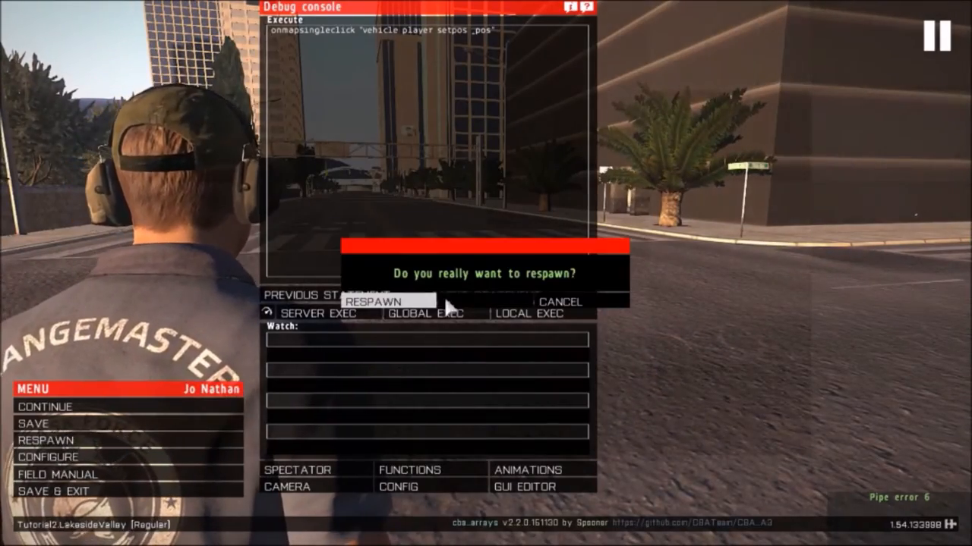
left_click(387, 301)
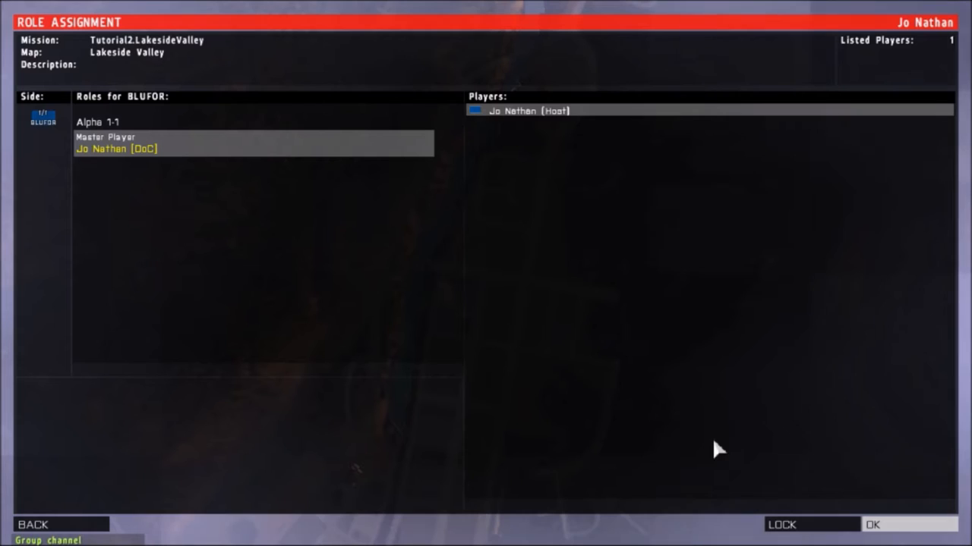
left_click(33, 525)
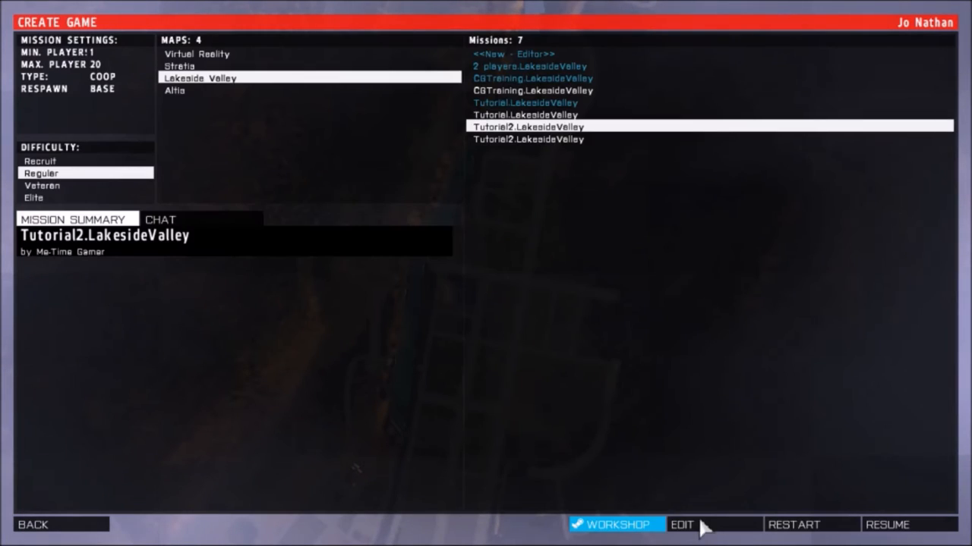
left_click(681, 525)
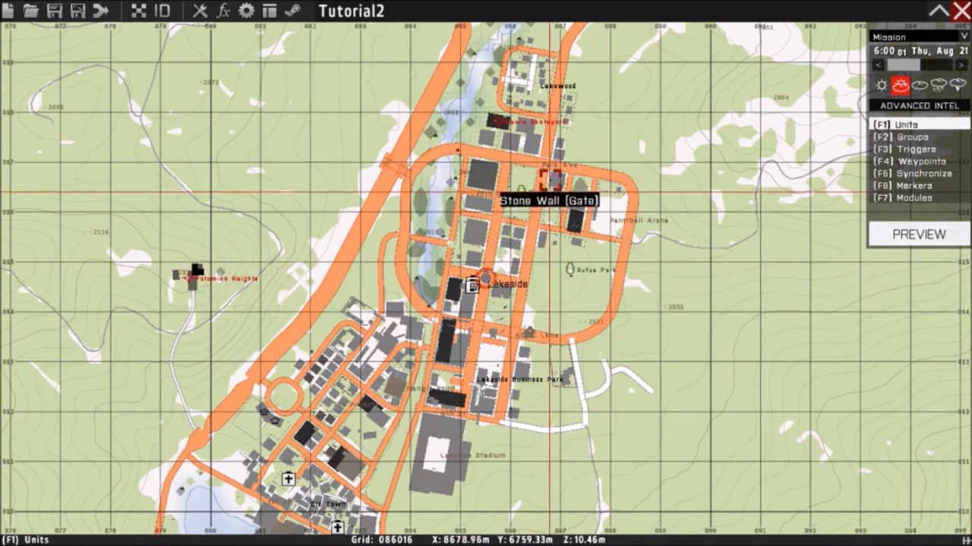
Step: Copy the respawn flag and edit the copy near Paintball Arena
scroll("up", 3)
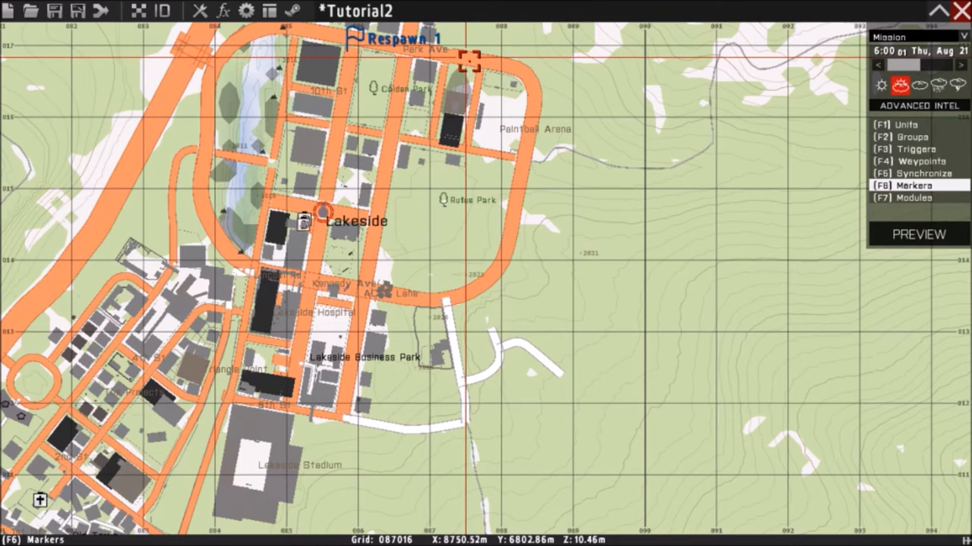
mouse_move(525, 167)
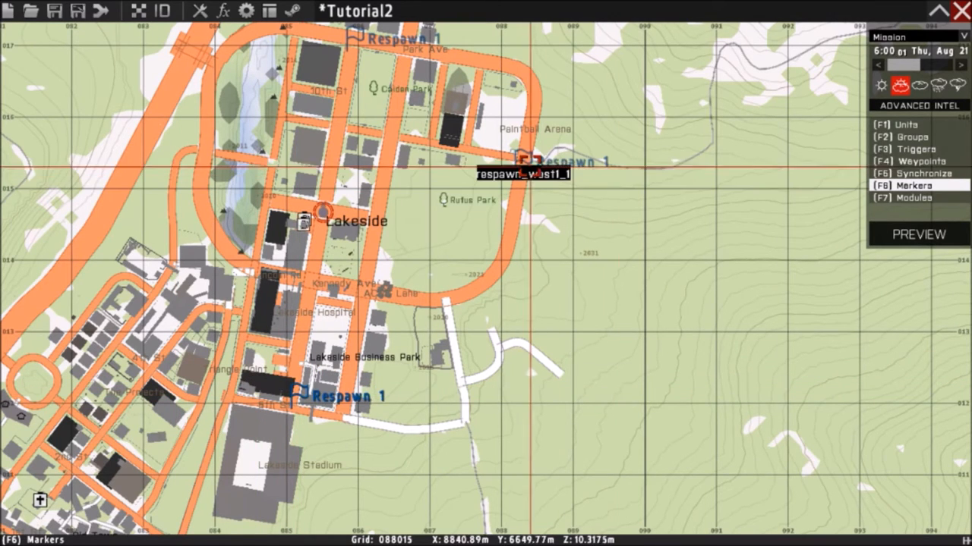
double_click(528, 161)
type("respawn_west2")
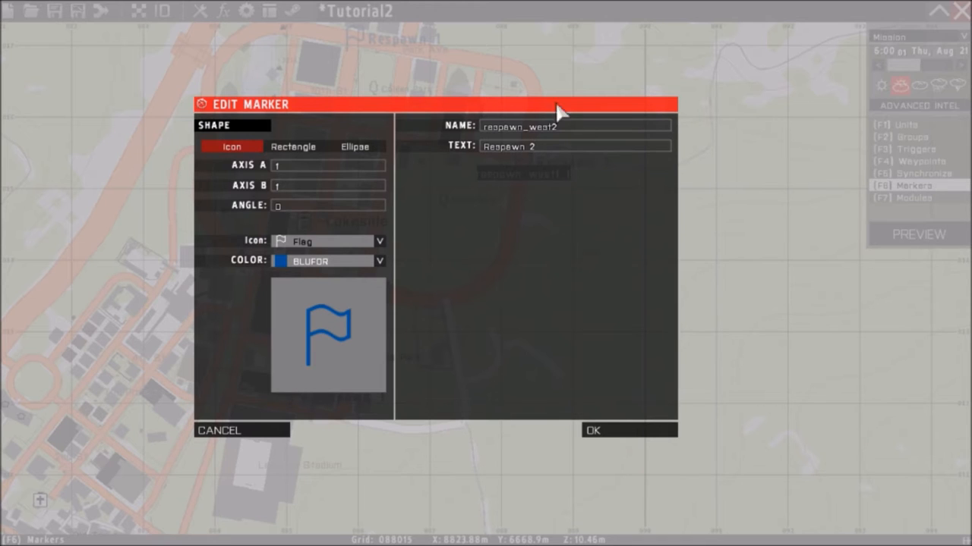
Step: Apply respawn_west2 / Respawn 2, then edit the copy near Lakeside Business Park as Respawn 3
left_click(628, 431)
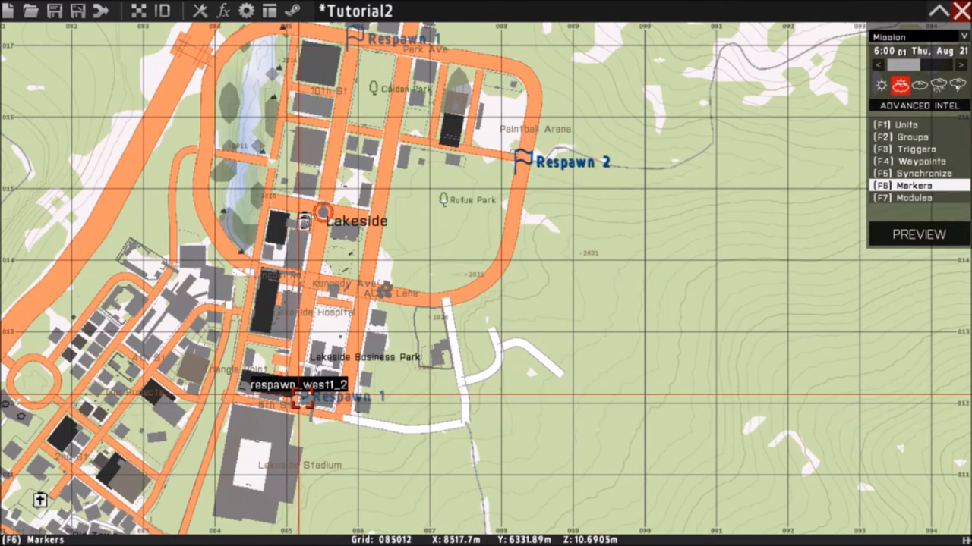
double_click(303, 401)
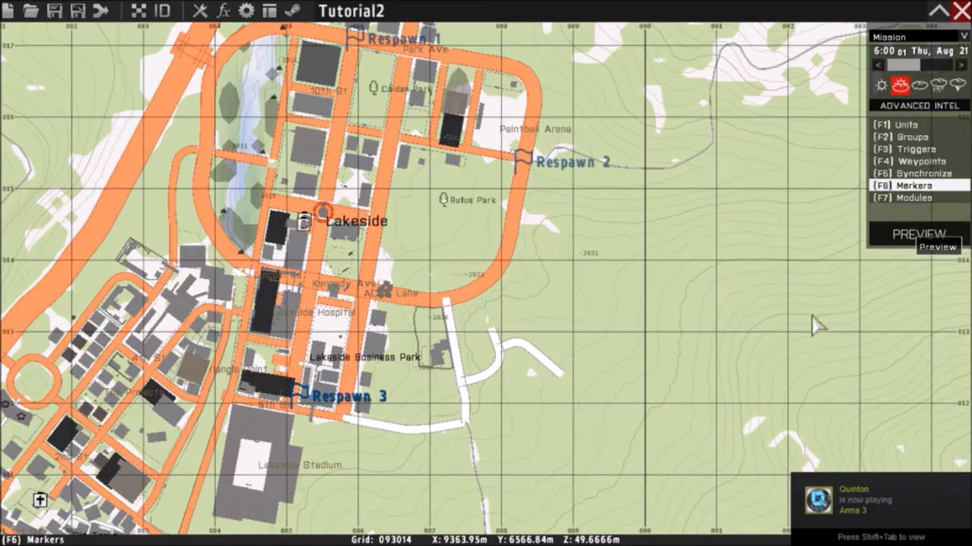
Step: Preview the updated mission, accept the player role and continue past the briefing map
left_click(917, 234)
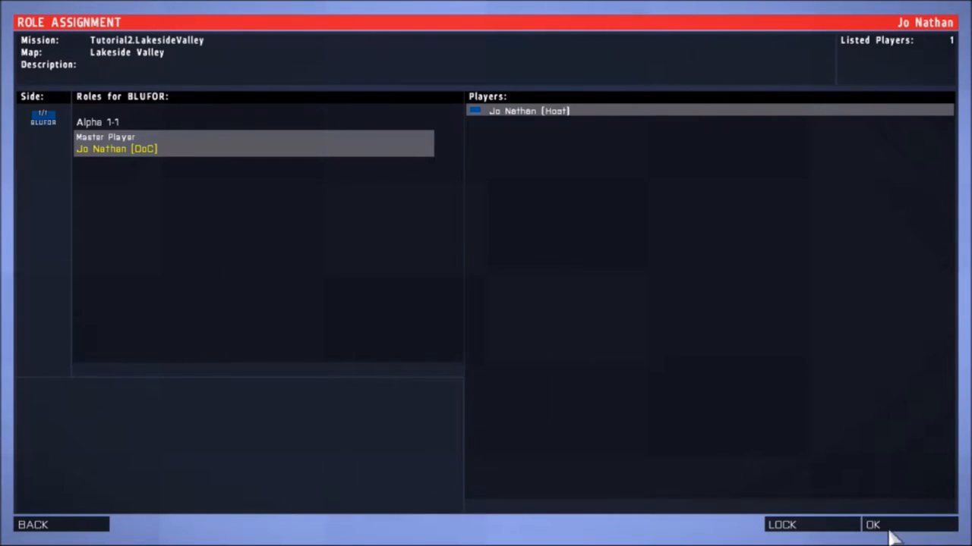
left_click(871, 525)
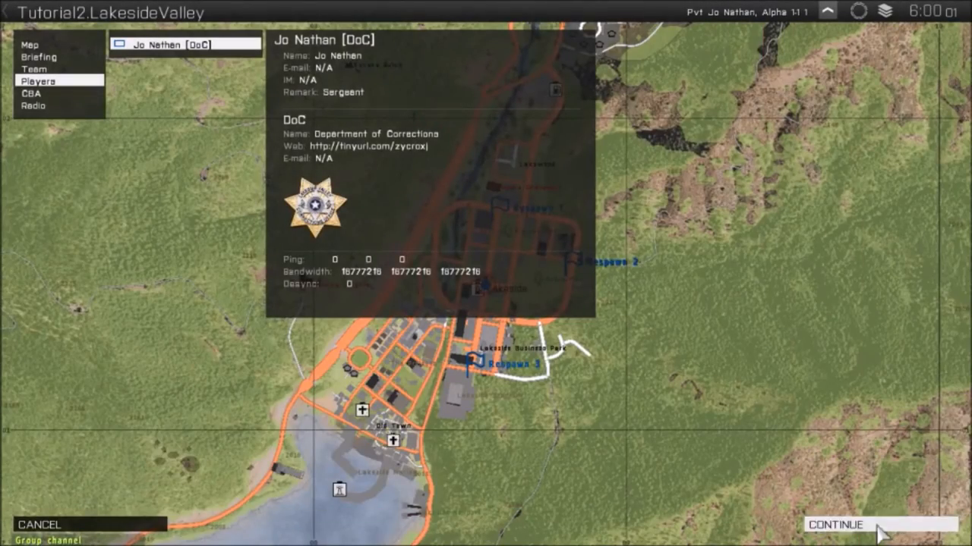
left_click(835, 526)
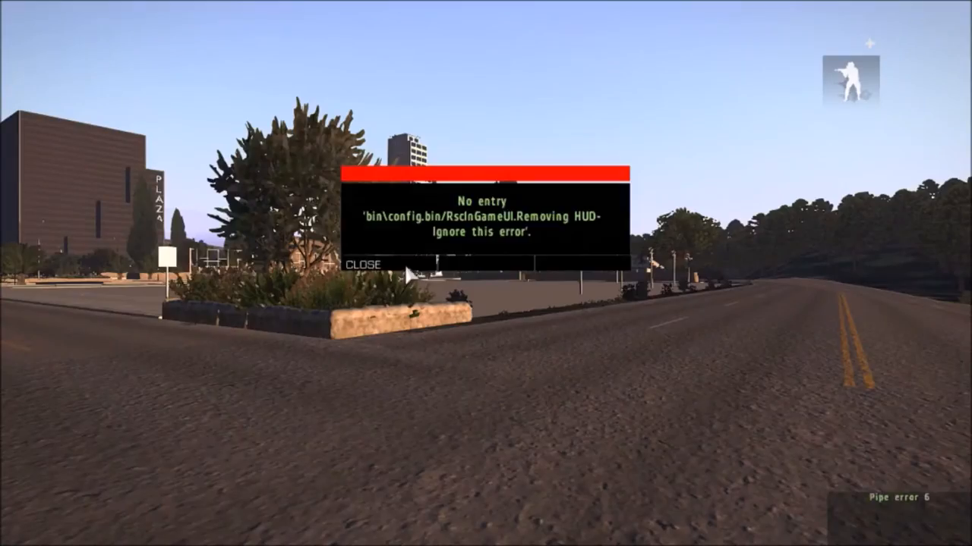
Step: Dismiss the HUD error and respawn the player three times to test the spawn points
left_click(362, 264)
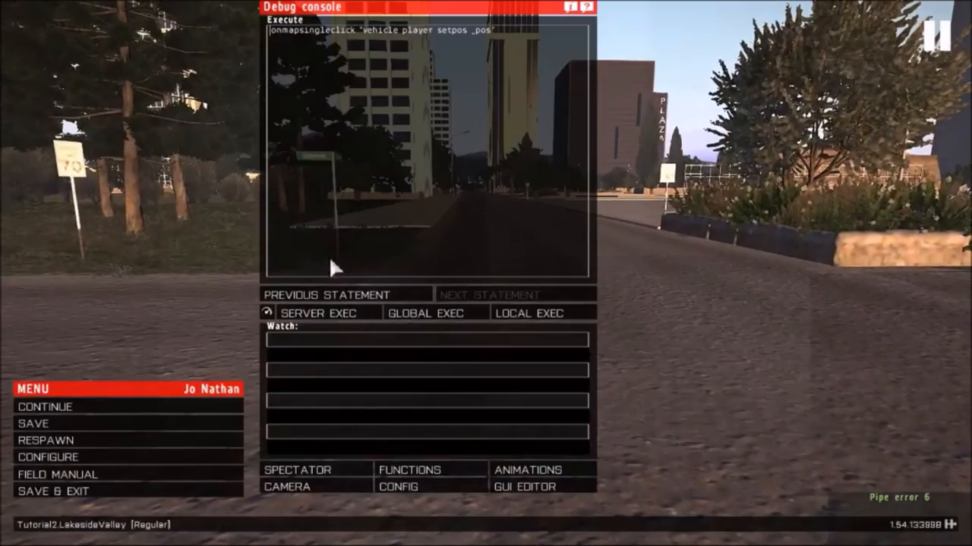
left_click(44, 441)
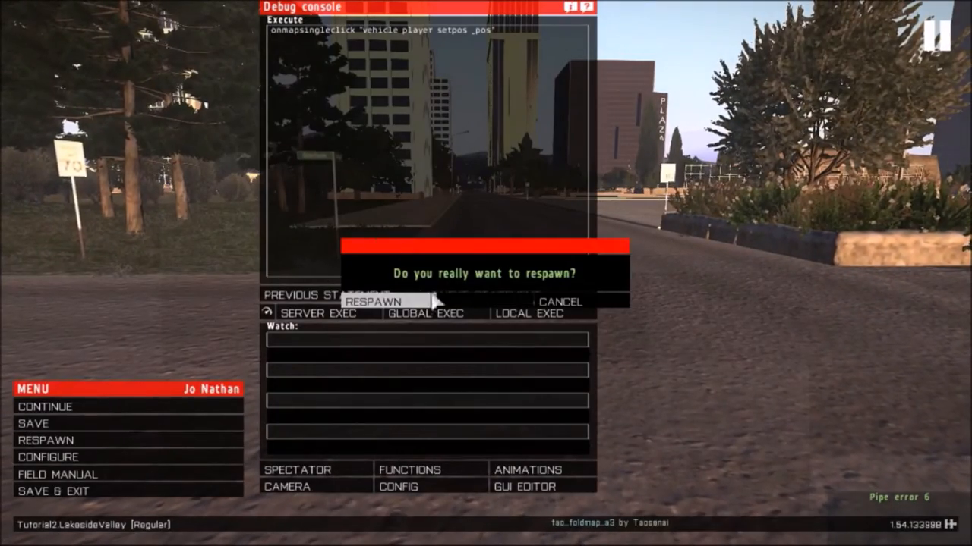
left_click(368, 301)
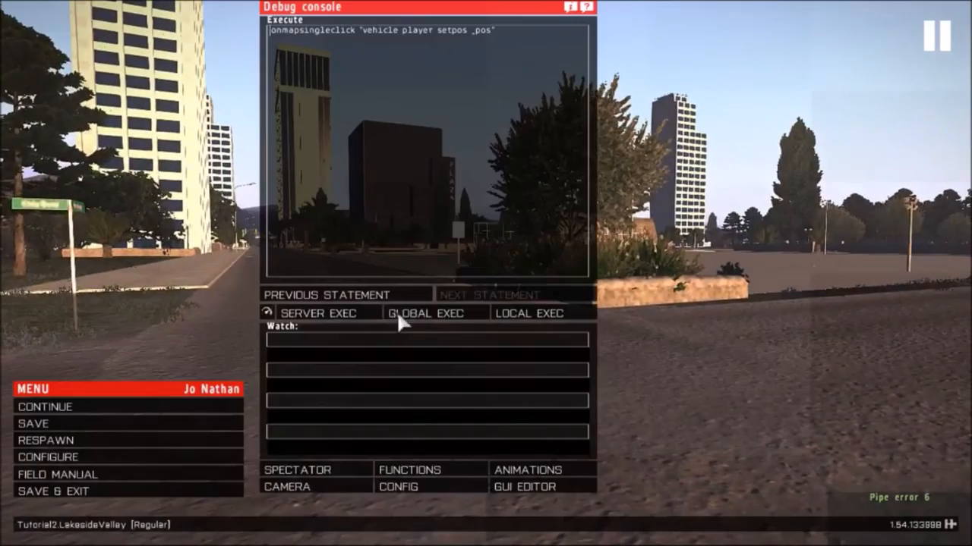
left_click(46, 440)
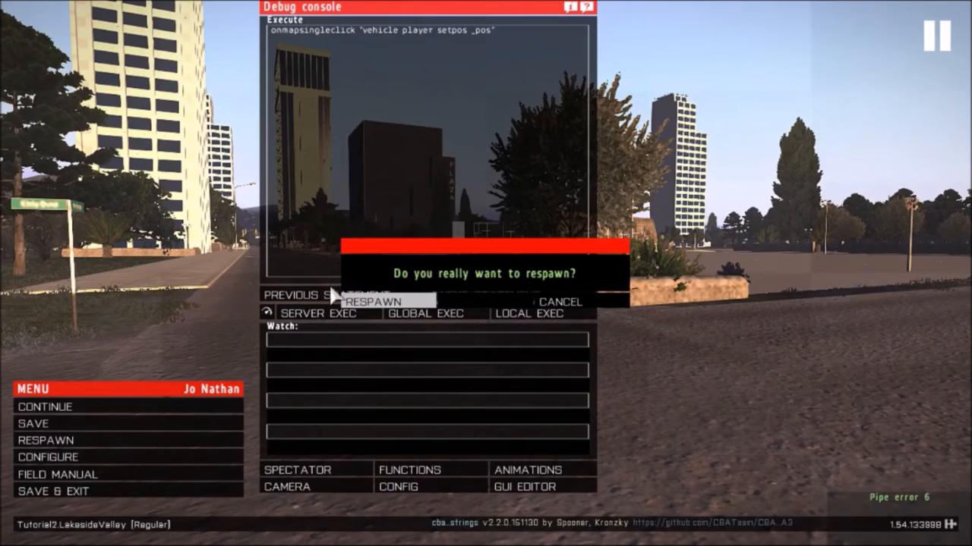
left_click(370, 301)
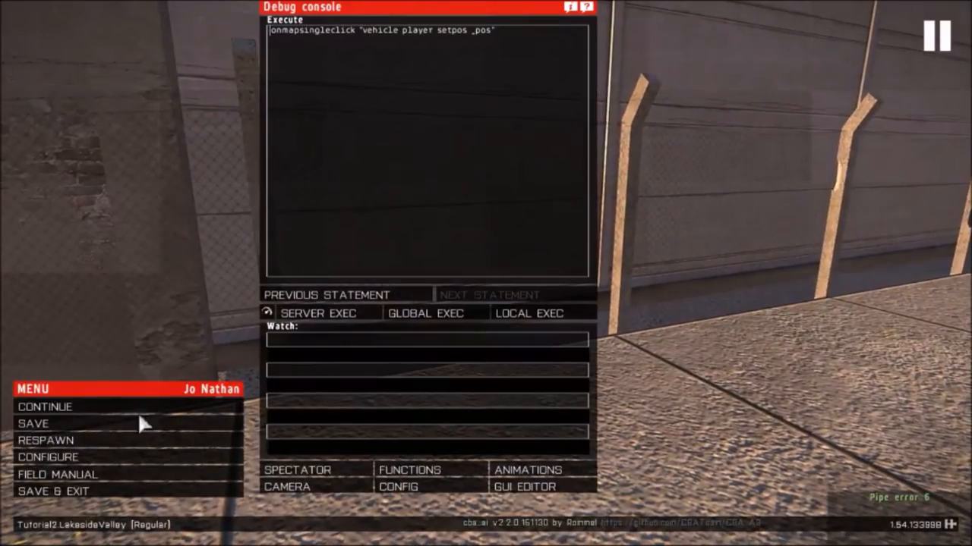
mouse_move(425, 312)
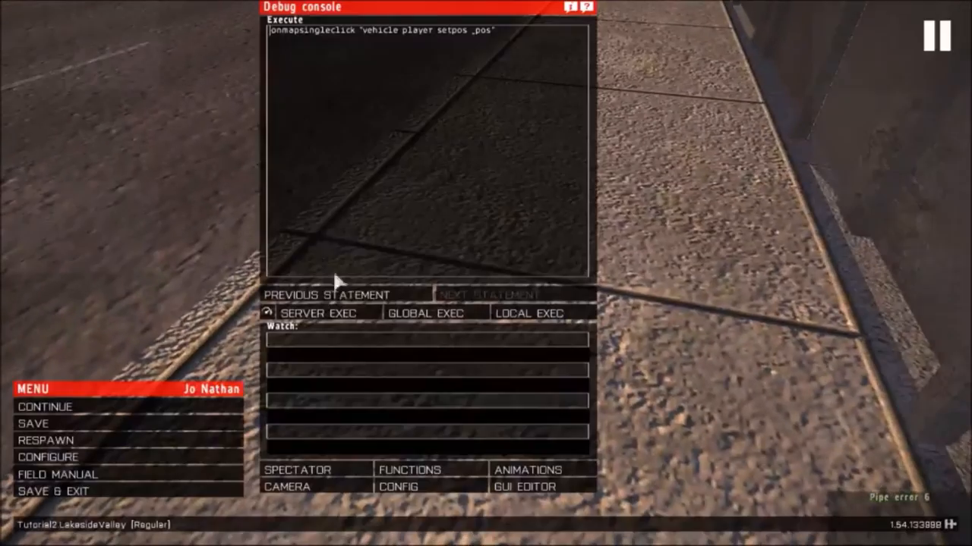
left_click(46, 440)
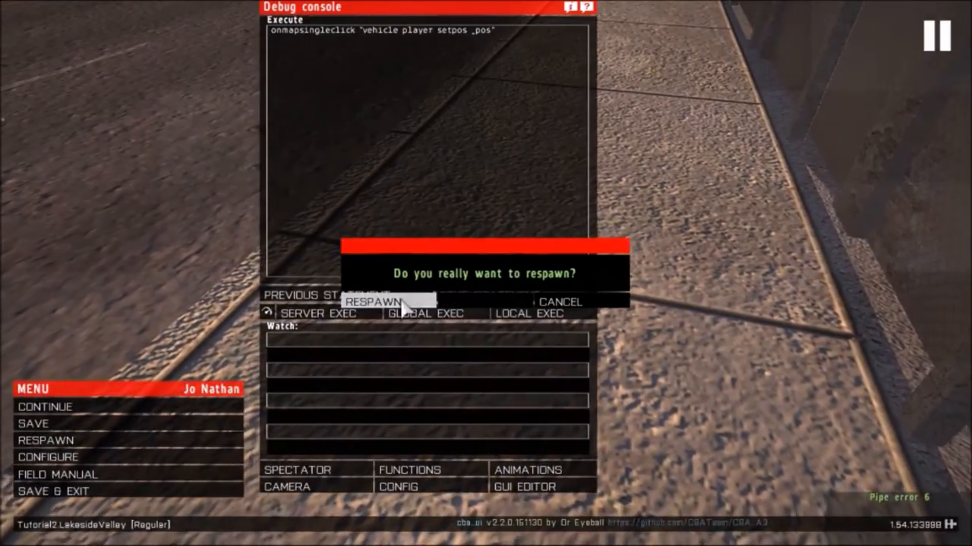
left_click(368, 301)
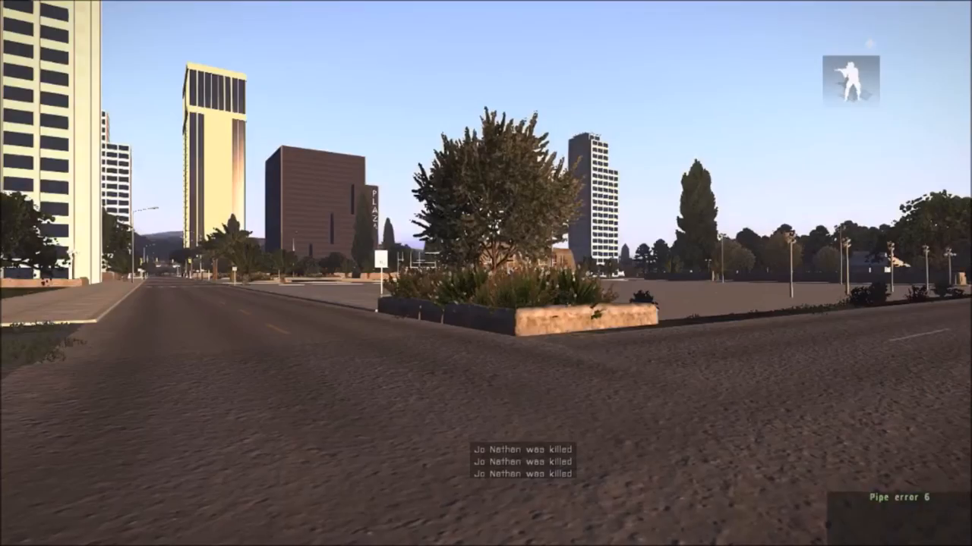
mouse_move(486, 273)
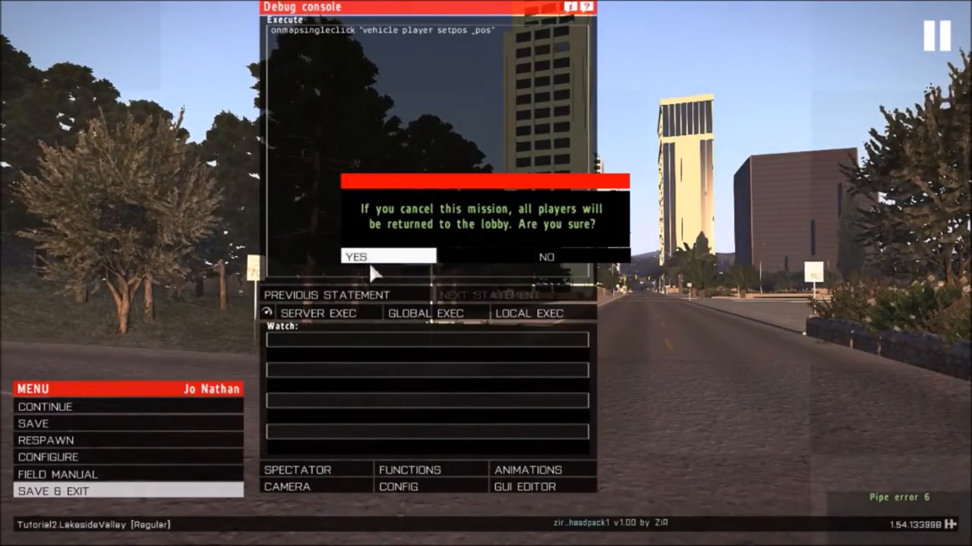
Step: Leave the Arma 3 test and bring up the options for description.ext in the mission folder
left_click(388, 255)
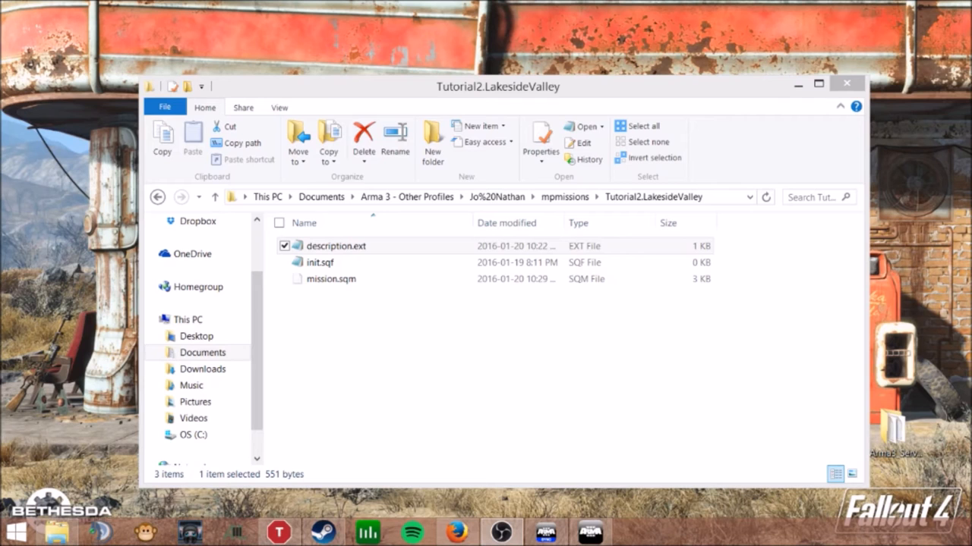
left_click(336, 246)
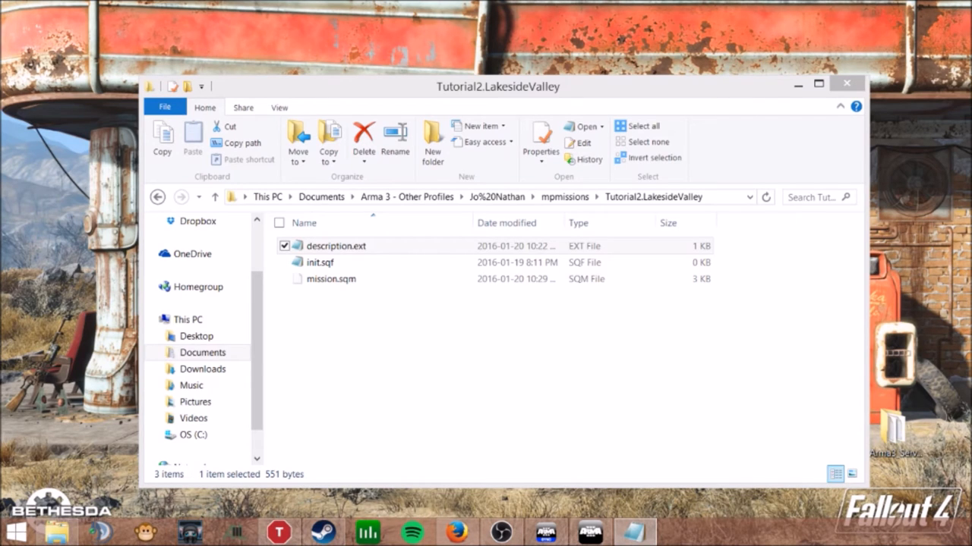
double_click(337, 246)
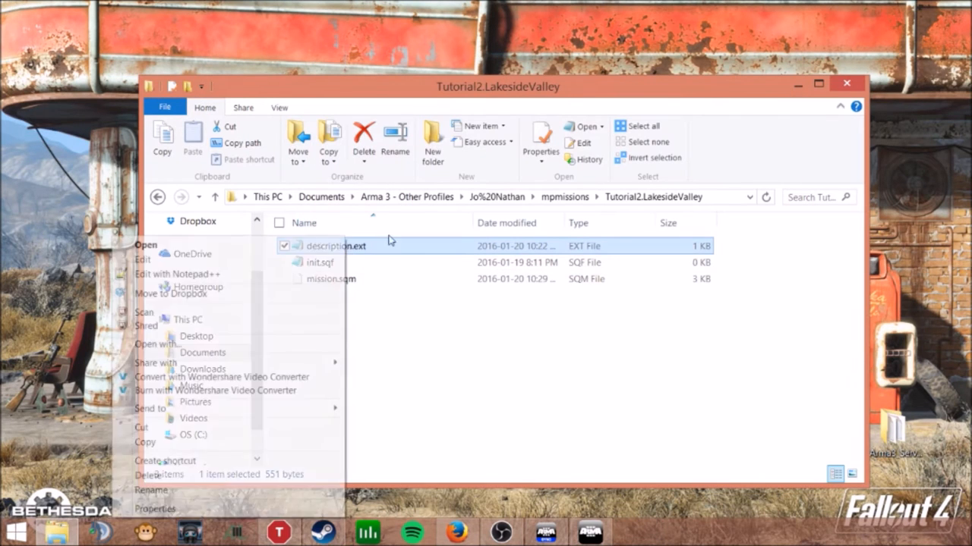
Step: Add respawnTemplatesWest[] = {"MenuPositon"}; on line 33 of description.ext in Notepad++
left_click(178, 274)
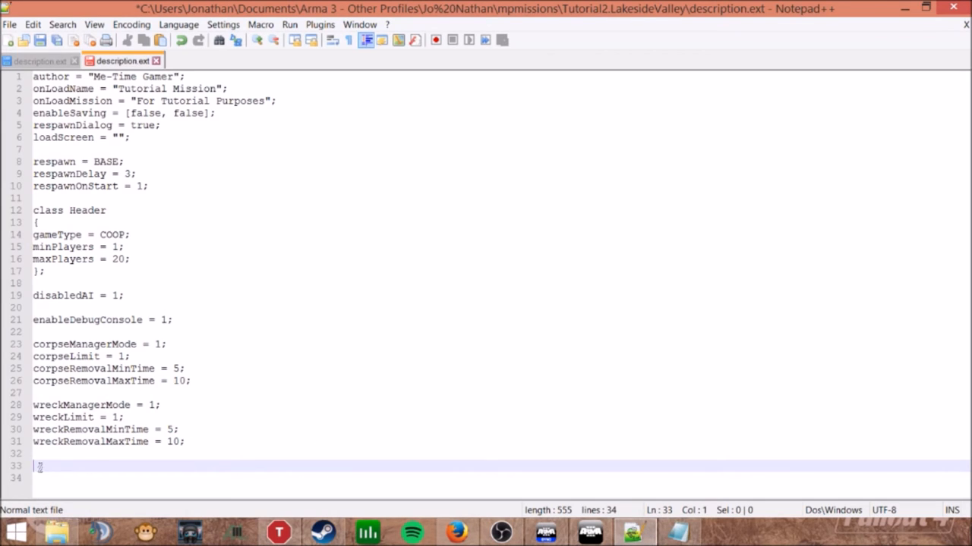
type("respawnTemplatesWest[] = {\"MenuPositon\"};")
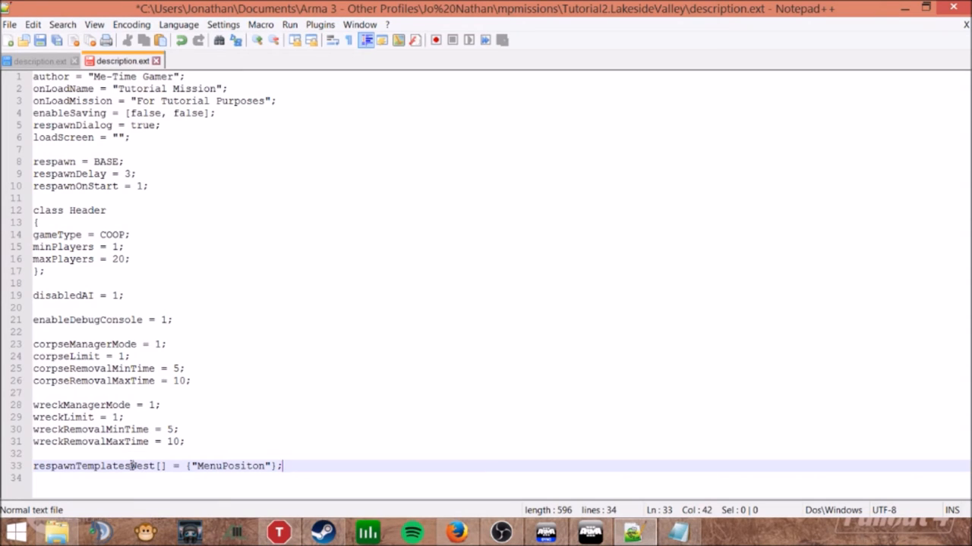
double_click(142, 466)
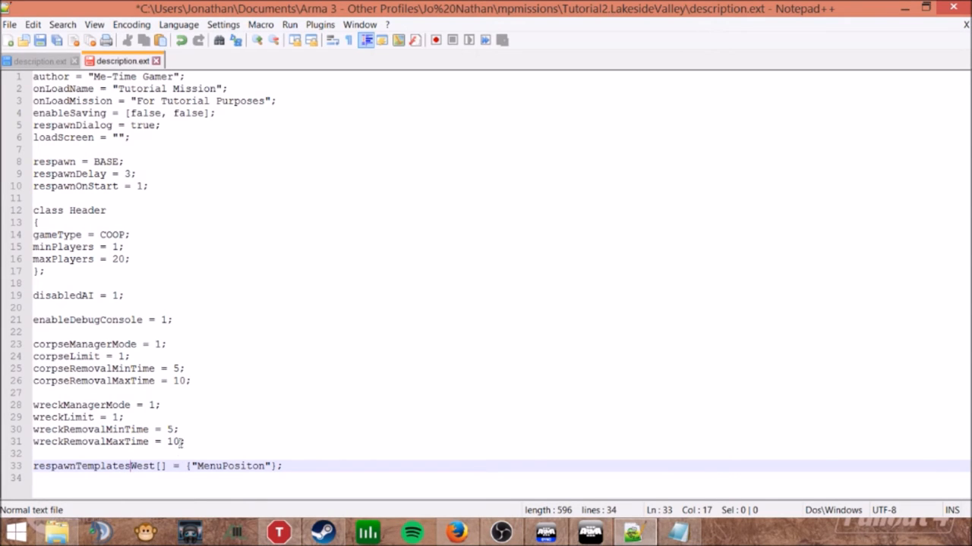
left_click(39, 39)
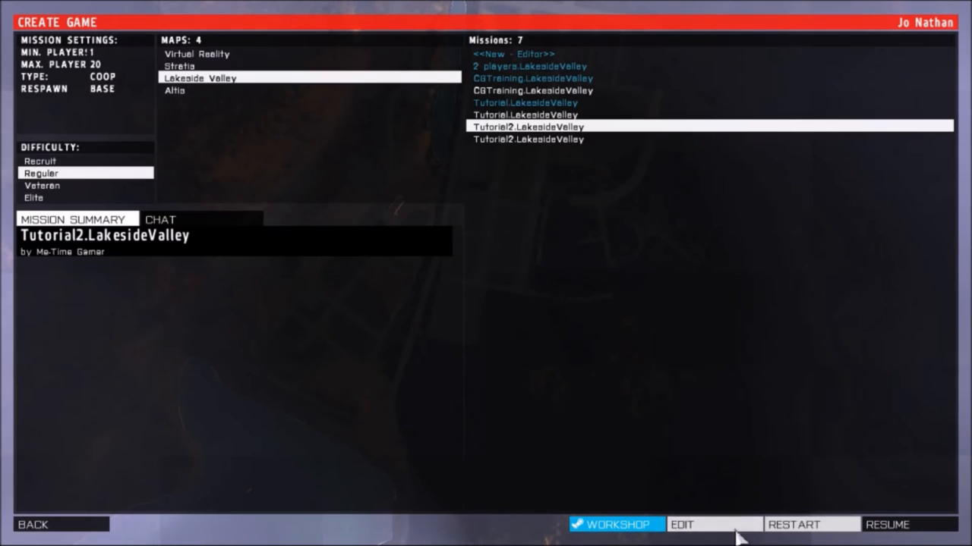
Step: Restart the Tutorial2.LakesideValley mission from the Create Game lobby and confirm
left_click(811, 526)
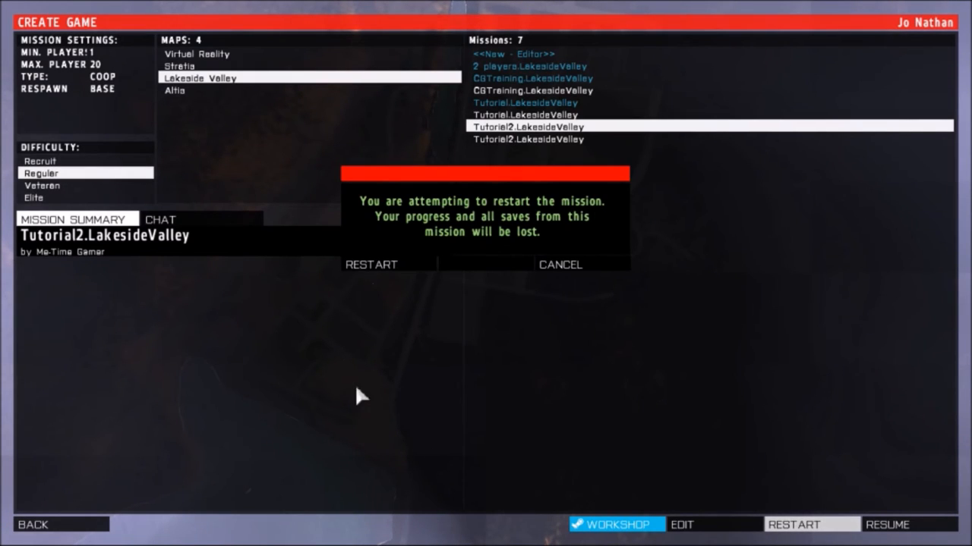
left_click(370, 264)
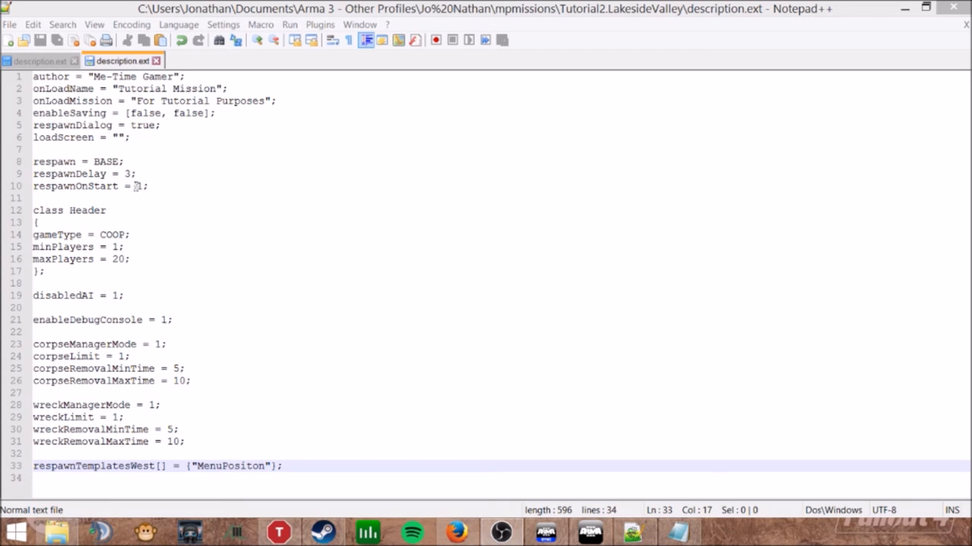
type("1")
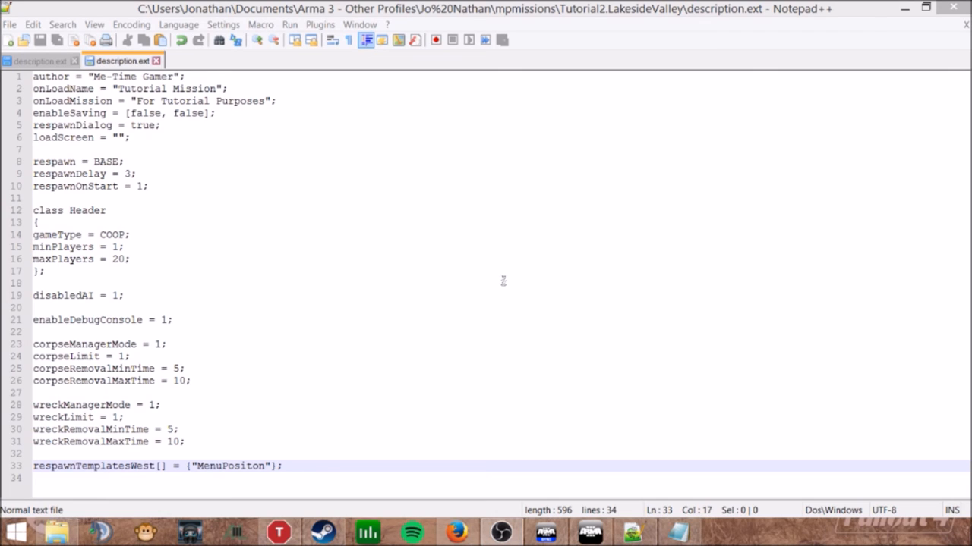
mouse_move(312, 259)
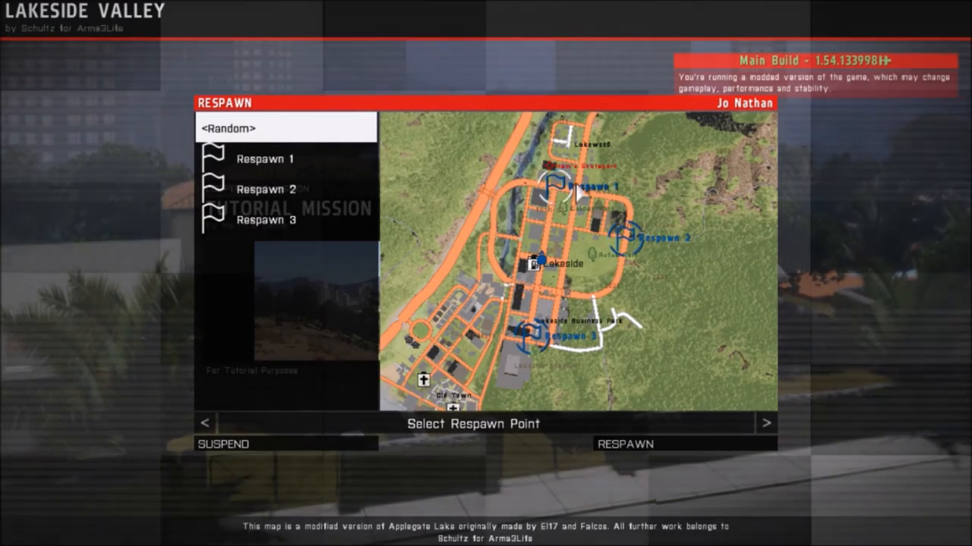
Step: Dismiss the missing-entry error, select Respawn 2 and respawn the player there
left_click(264, 158)
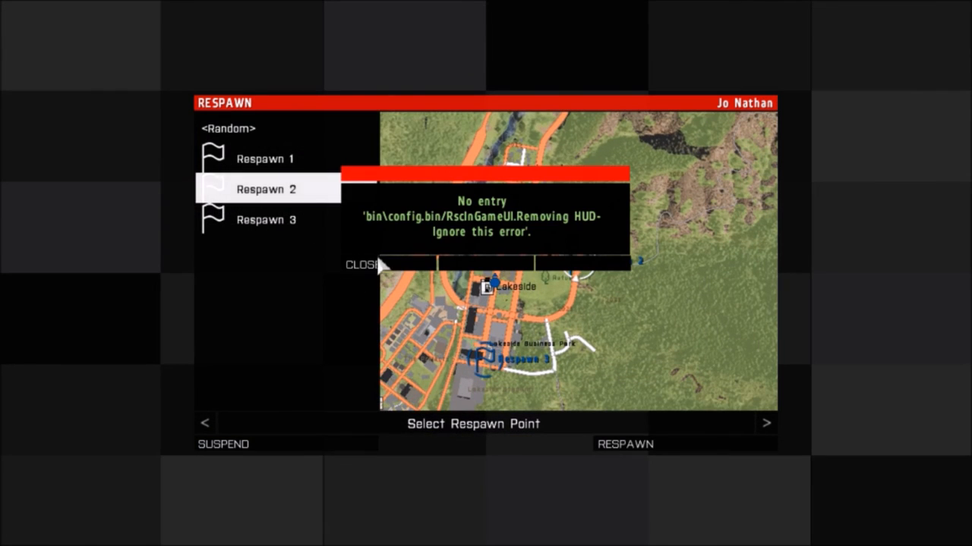
left_click(361, 264)
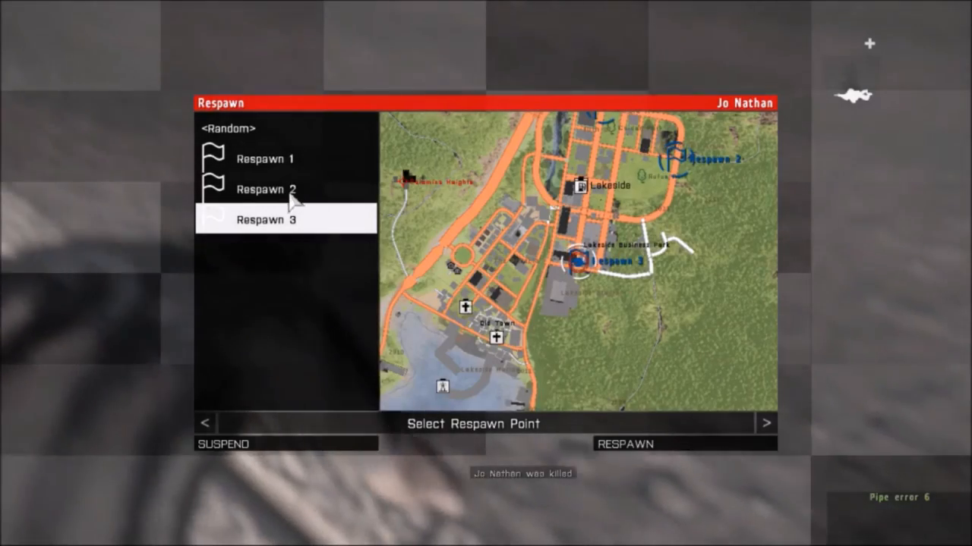
left_click(267, 188)
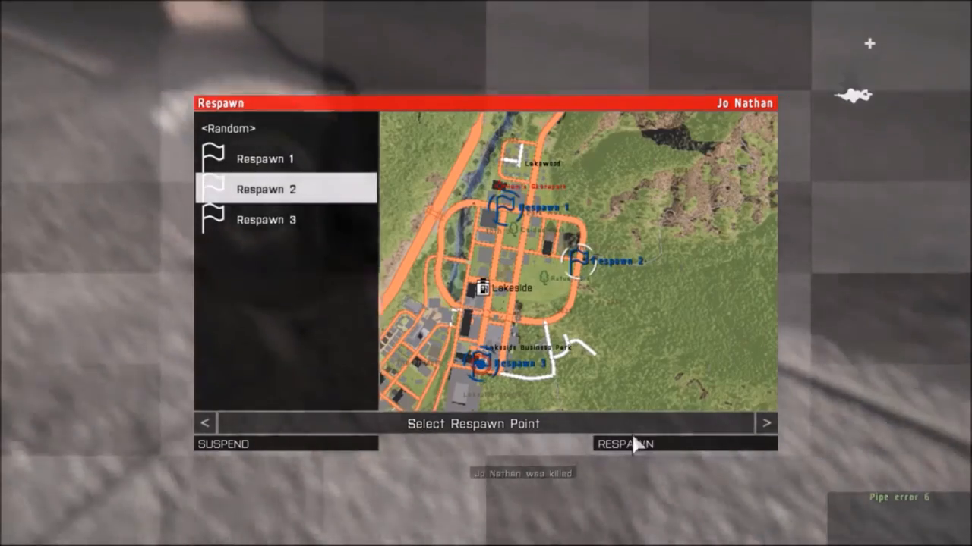
left_click(625, 443)
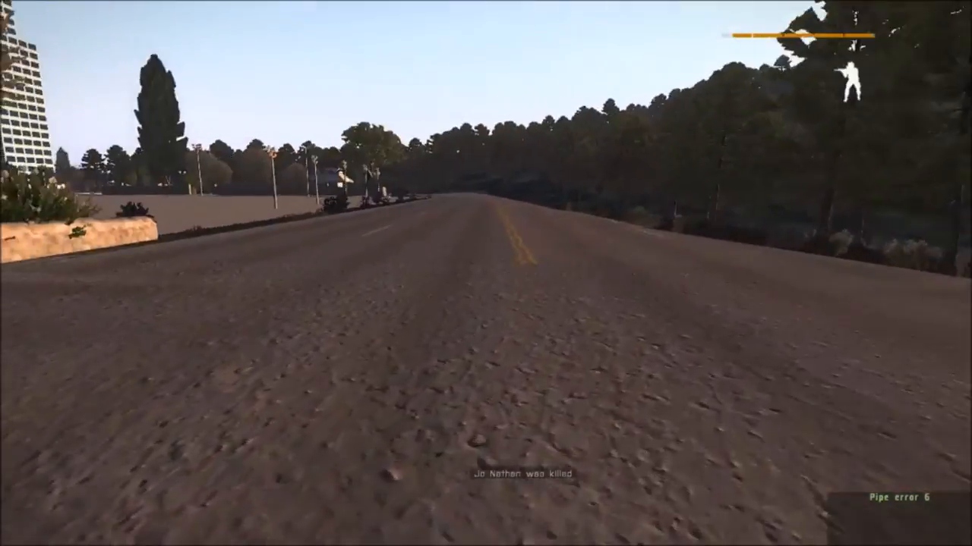
mouse_move(486, 273)
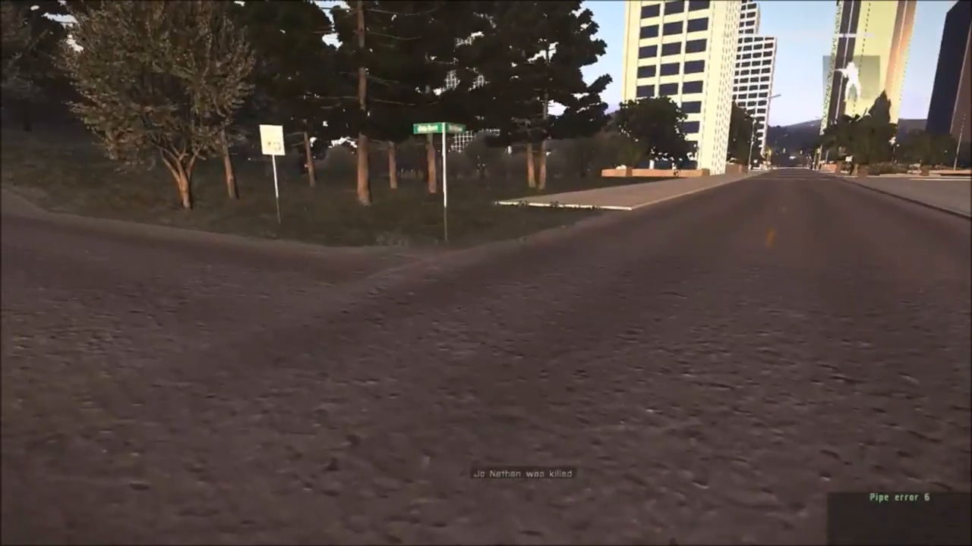